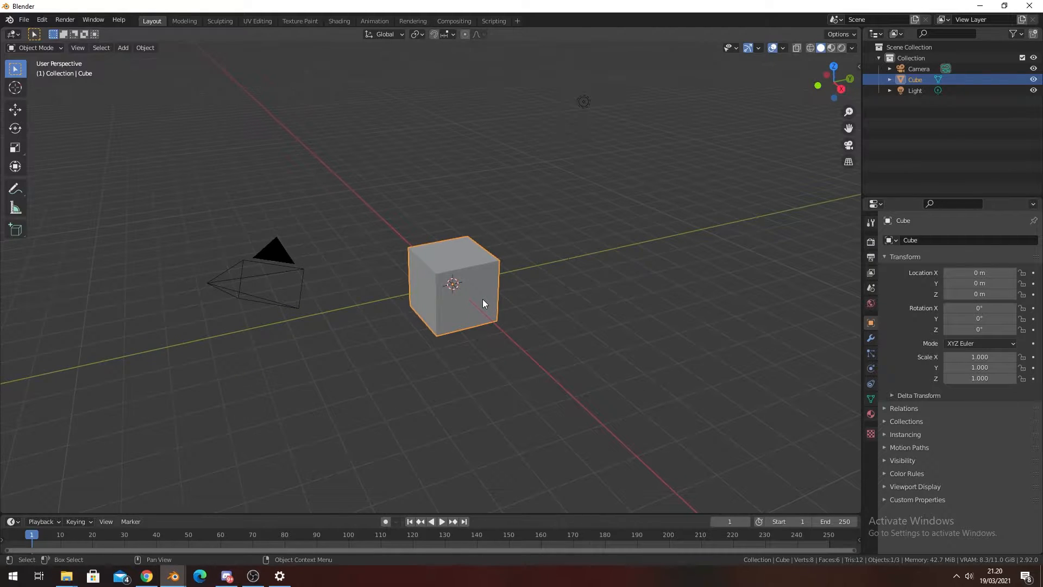
{"action": "mouse_move", "coordinate": [359, 294]}
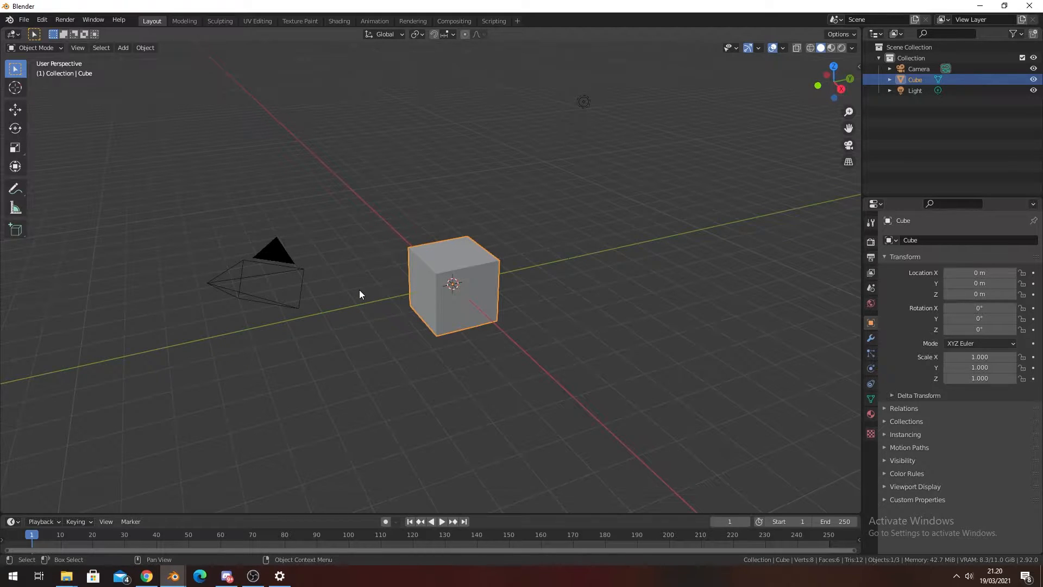
{"action": "mouse_move", "coordinate": [370, 249]}
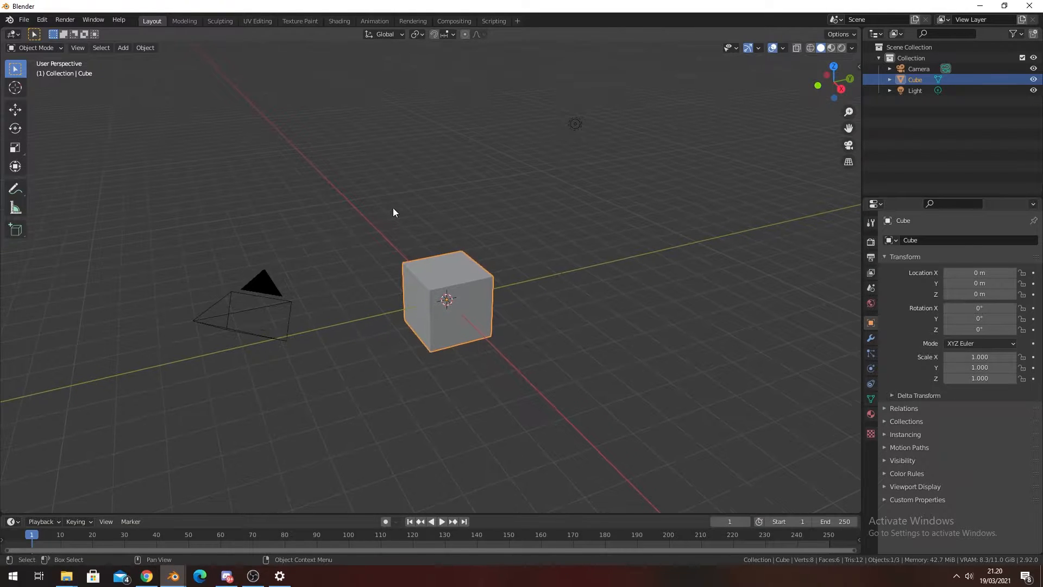
{"action": "mouse_move", "coordinate": [432, 110]}
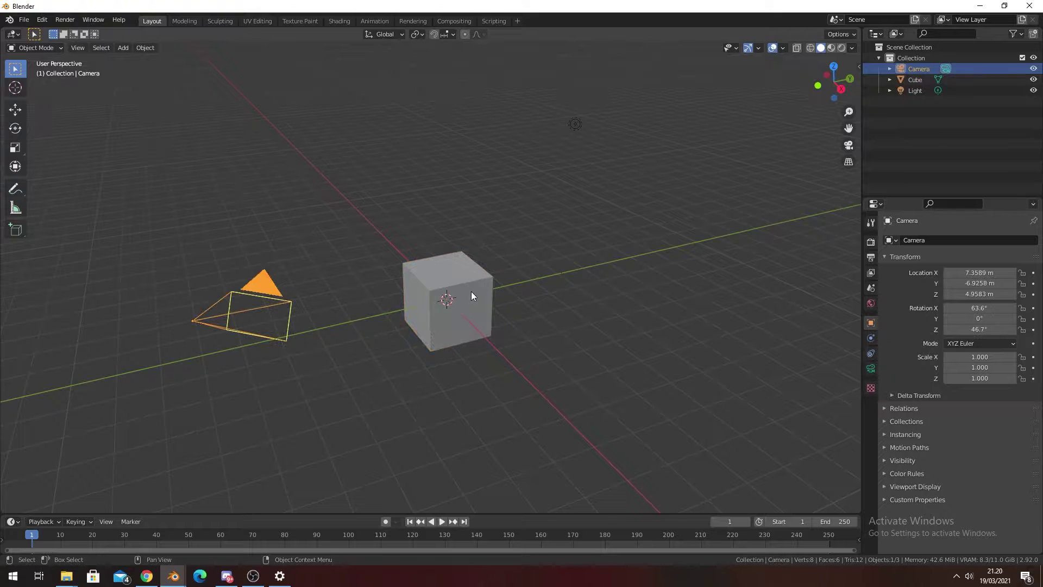
{"action": "mouse_move", "coordinate": [481, 311]}
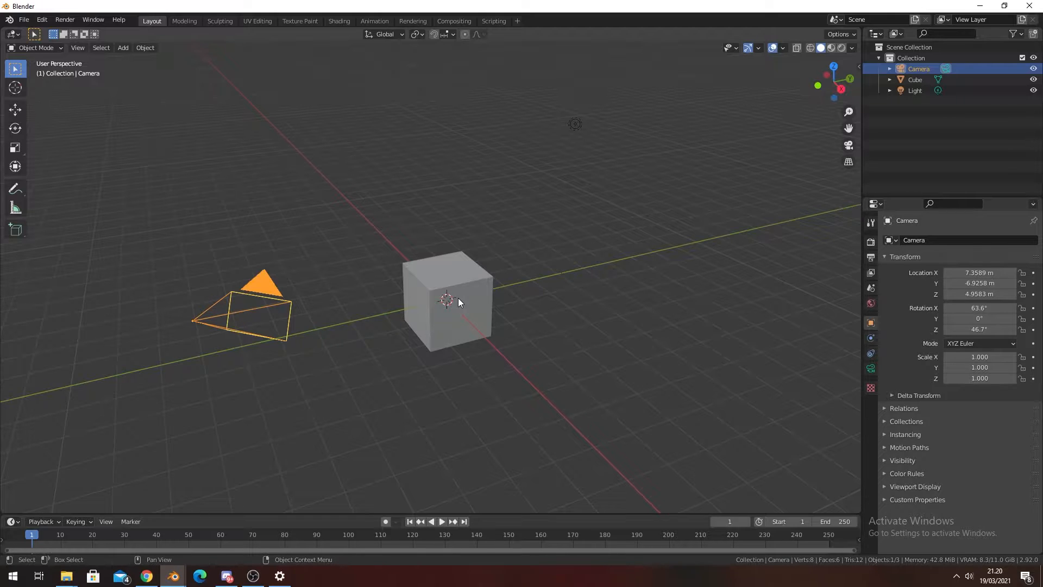
- Remove the default cube and add a cylinder at the origin, flattening it along Z into a disc
{"action": "left_click", "coordinate": [447, 299]}
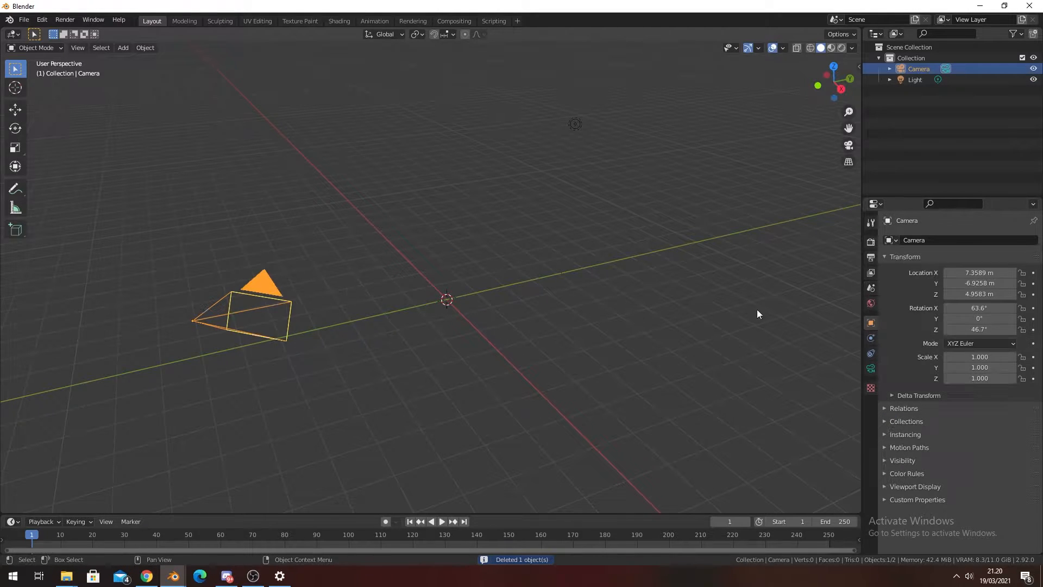
{"action": "mouse_move", "coordinate": [988, 282]}
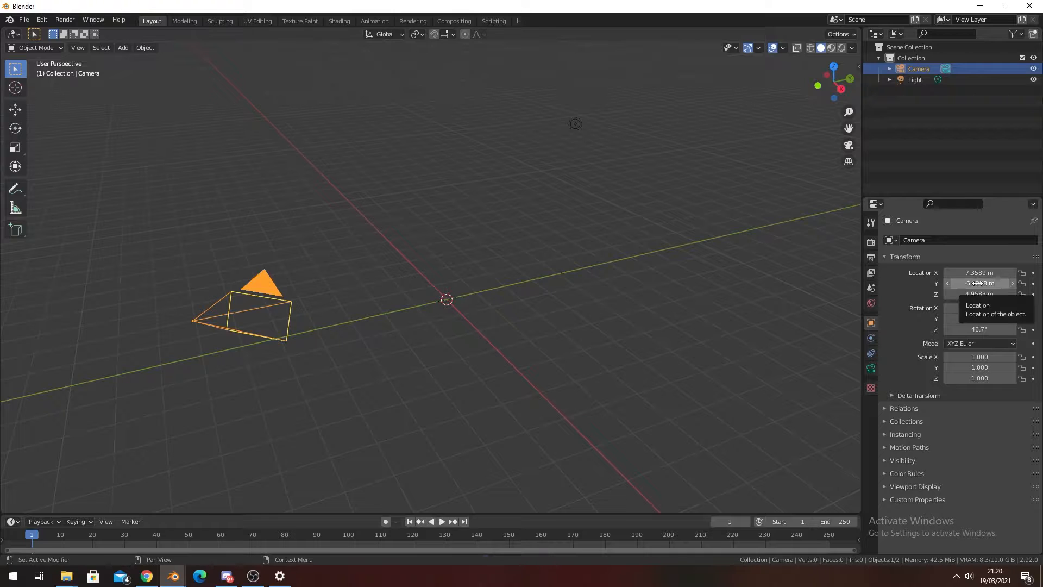
{"action": "key", "text": "g"}
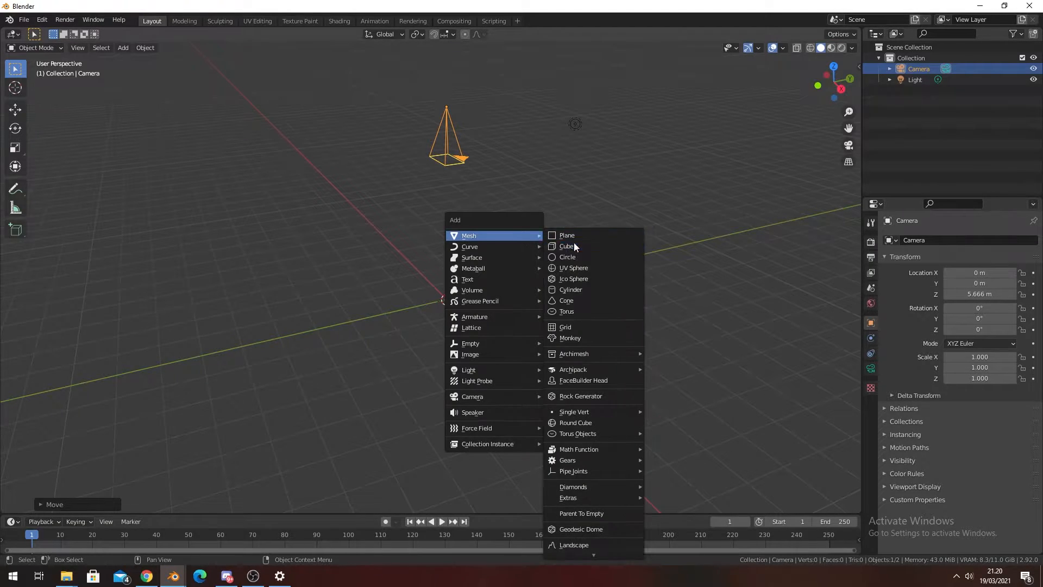
{"action": "mouse_move", "coordinate": [566, 312]}
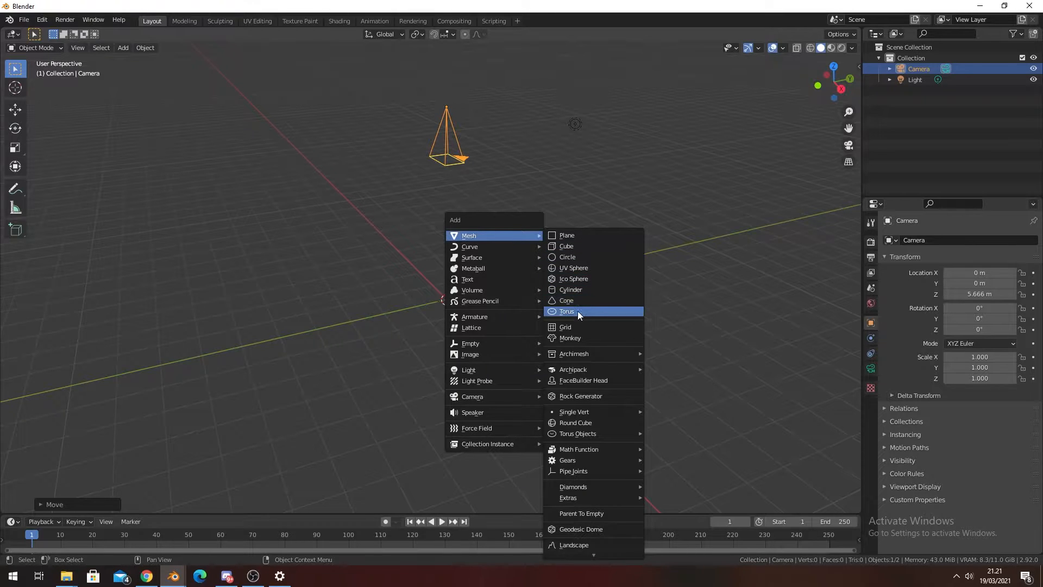
{"action": "left_click", "coordinate": [570, 289]}
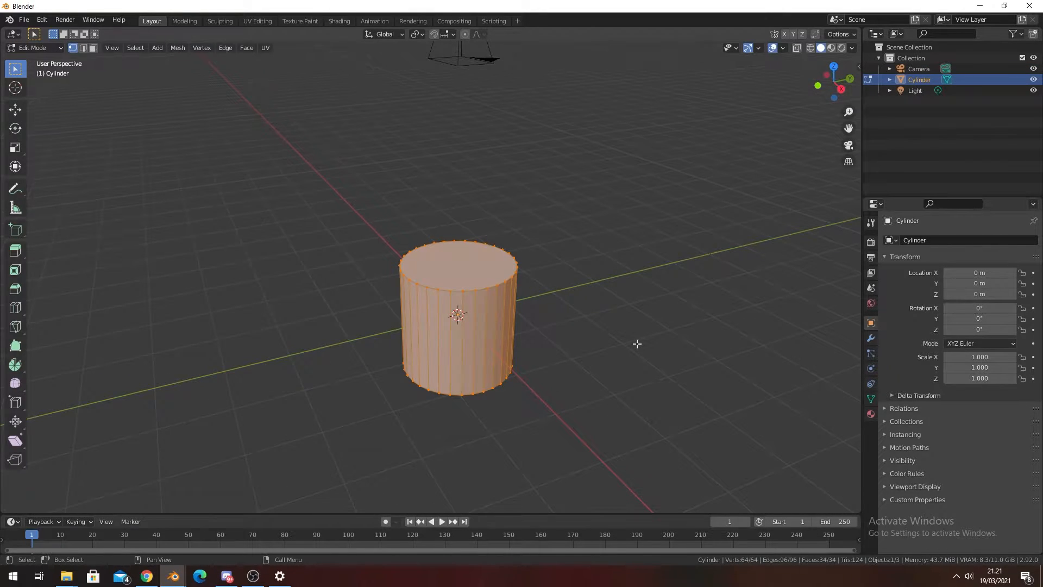
{"action": "key", "text": "s"}
{"action": "type", "text": ".085"}
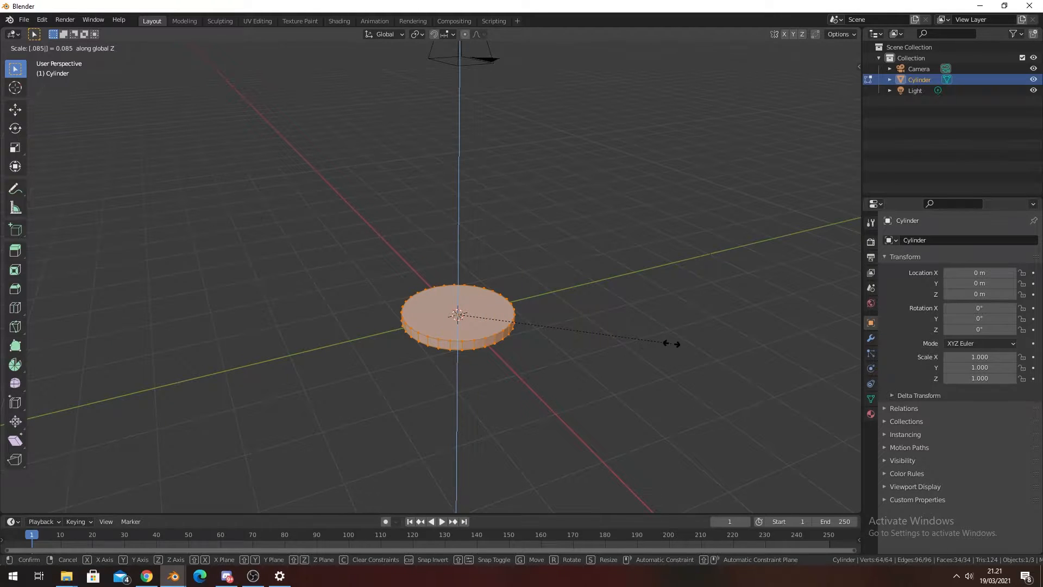
{"action": "mouse_move", "coordinate": [671, 343]}
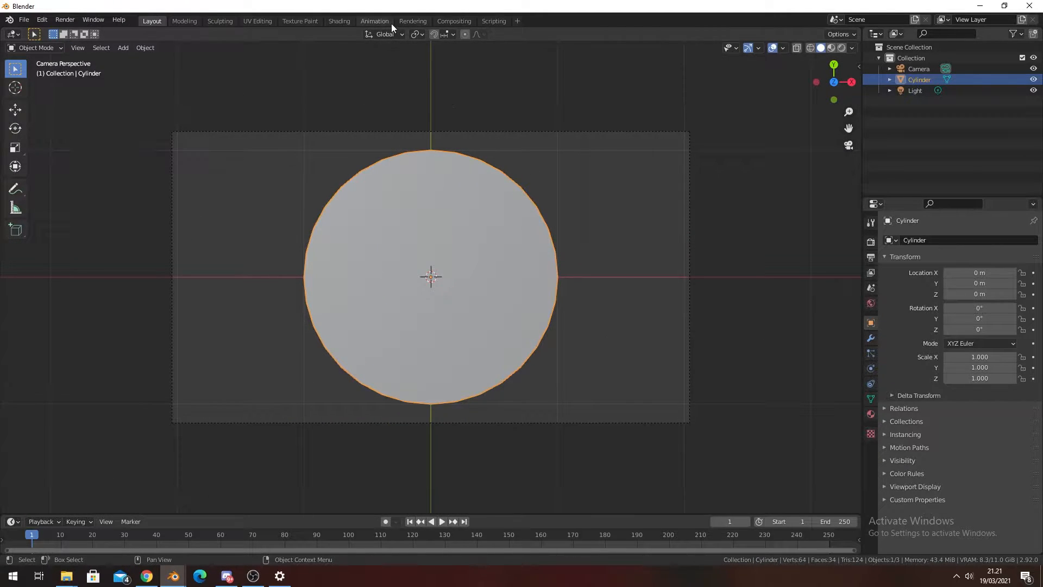
- In the Shading workspace, create a new material with an Image Texture loading Sign.jpg from the tutorial textures folder
{"action": "left_click", "coordinate": [339, 21]}
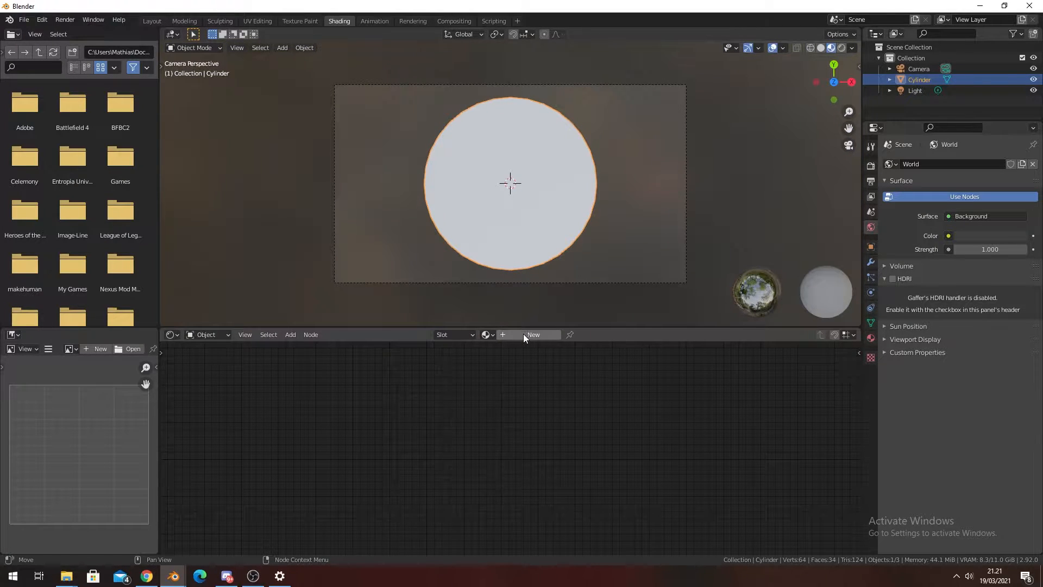
{"action": "left_click", "coordinate": [533, 335]}
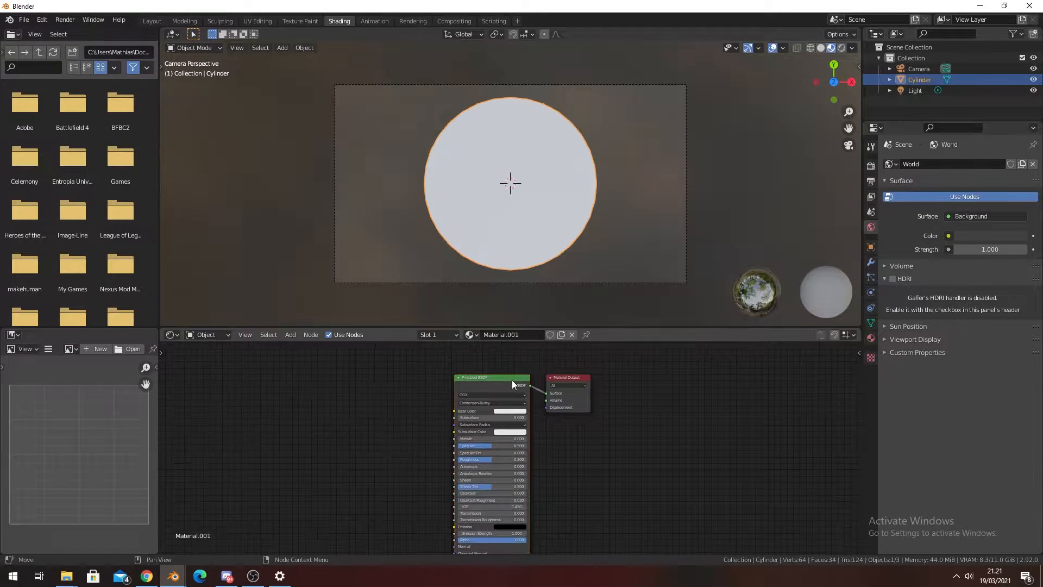
{"action": "mouse_move", "coordinate": [486, 388]}
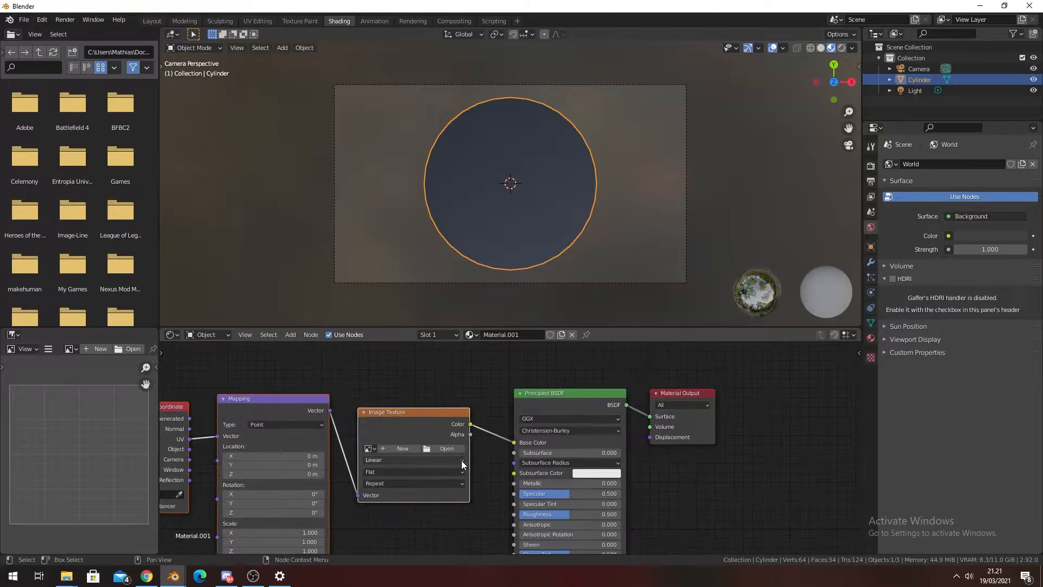
{"action": "left_click", "coordinate": [447, 447]}
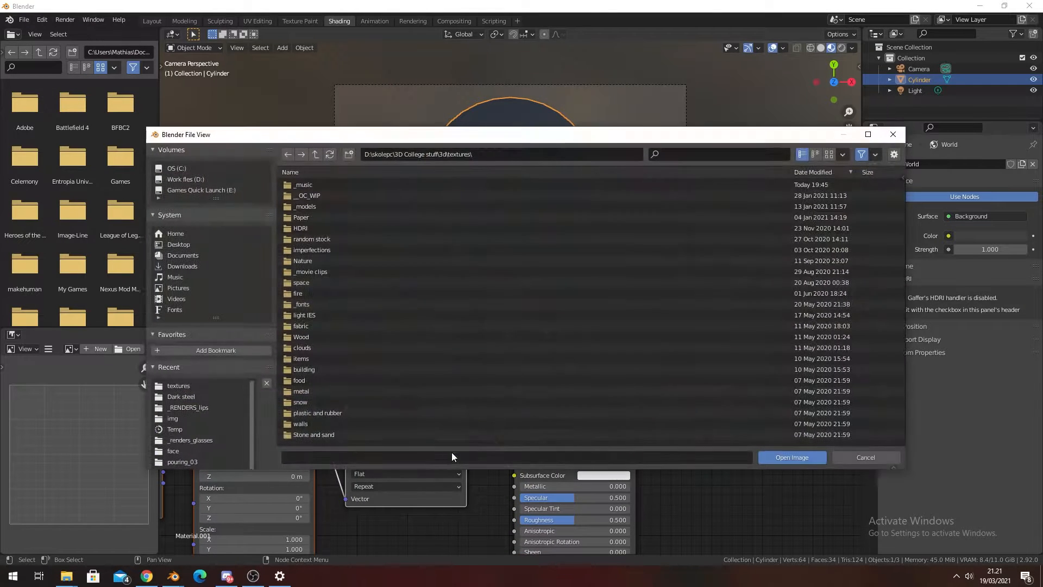
{"action": "left_click", "coordinate": [419, 153]}
{"action": "type", "text": "photogrammetry\\Tutorial"}
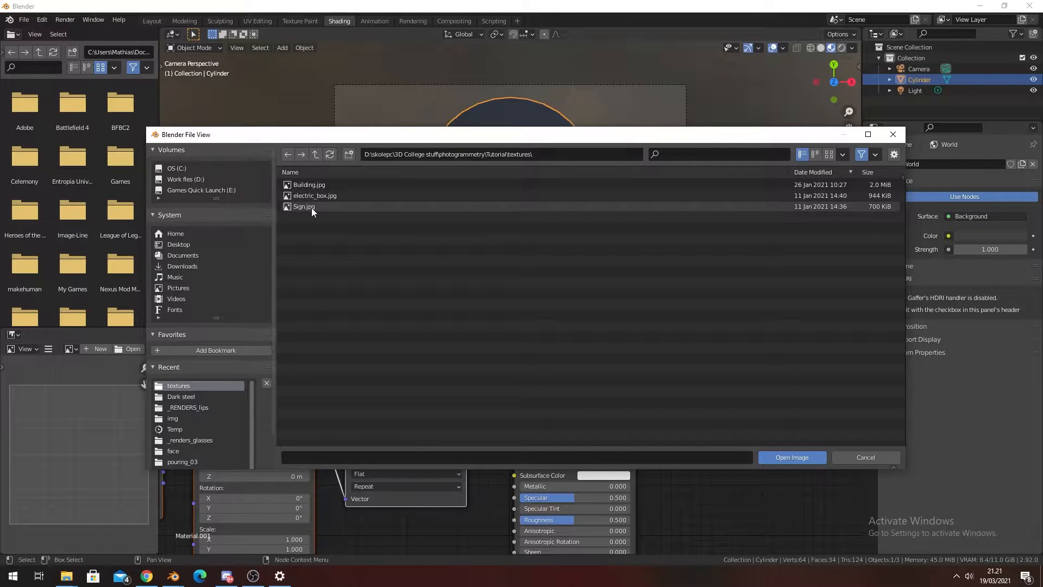
{"action": "left_click", "coordinate": [790, 457]}
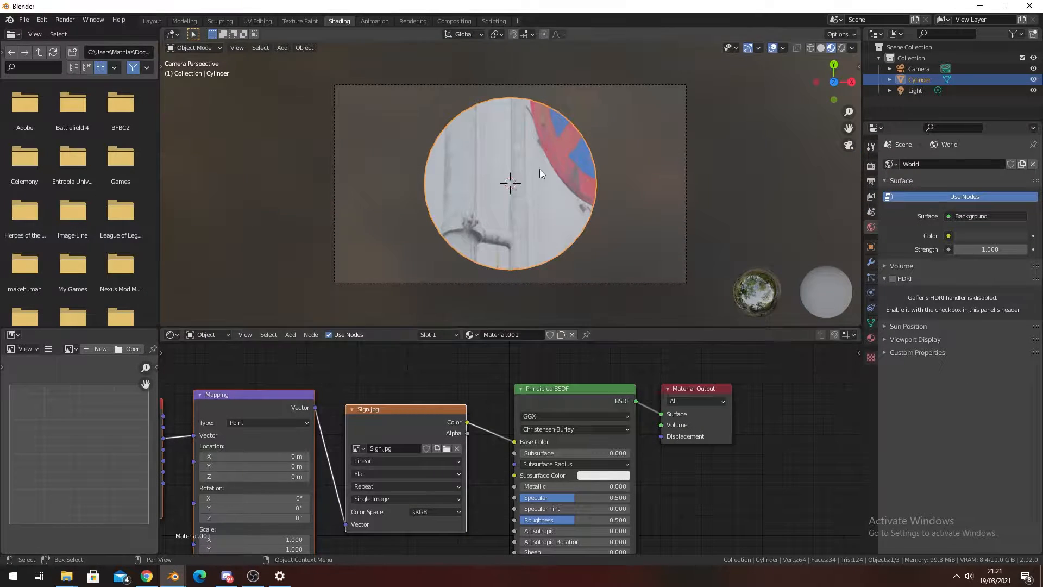
{"action": "scroll", "scroll_direction": "down", "scroll_amount": 3}
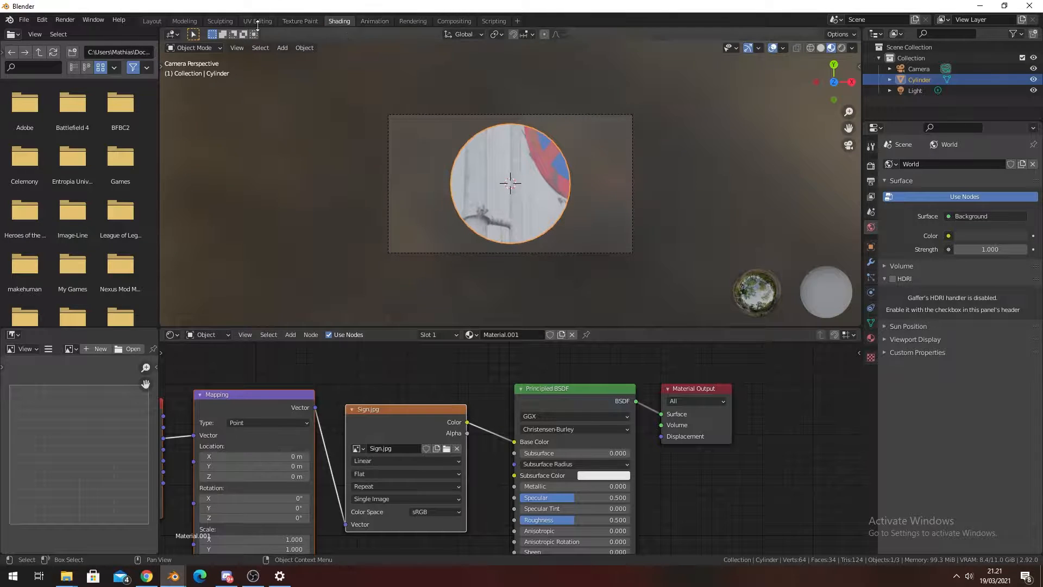
- Project the disc's UVs from view and move/scale the UV circle over the sign in Sign.jpg, then leave Edit Mode
{"action": "left_click", "coordinate": [256, 21]}
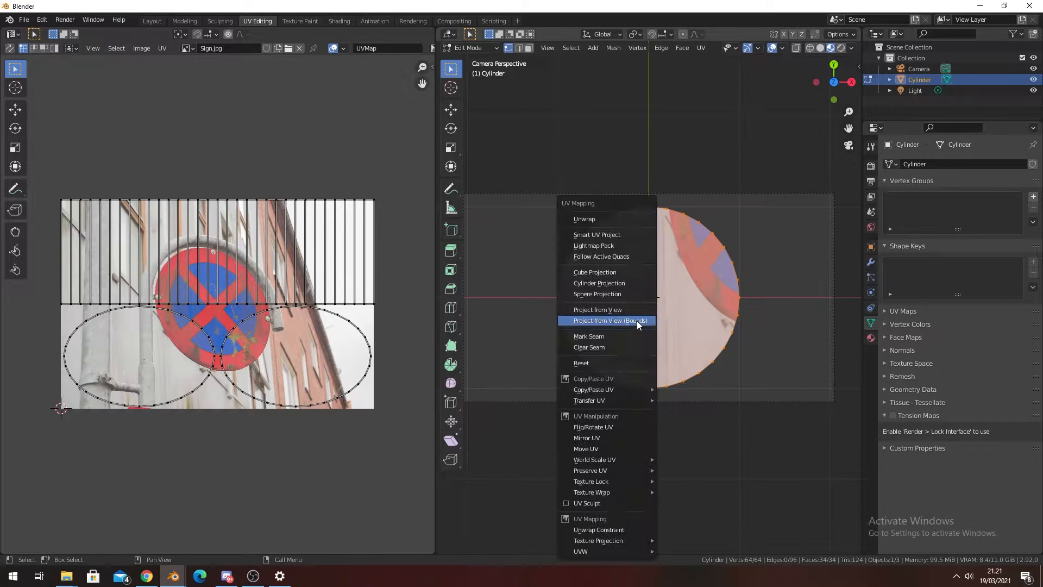
{"action": "left_click", "coordinate": [596, 308]}
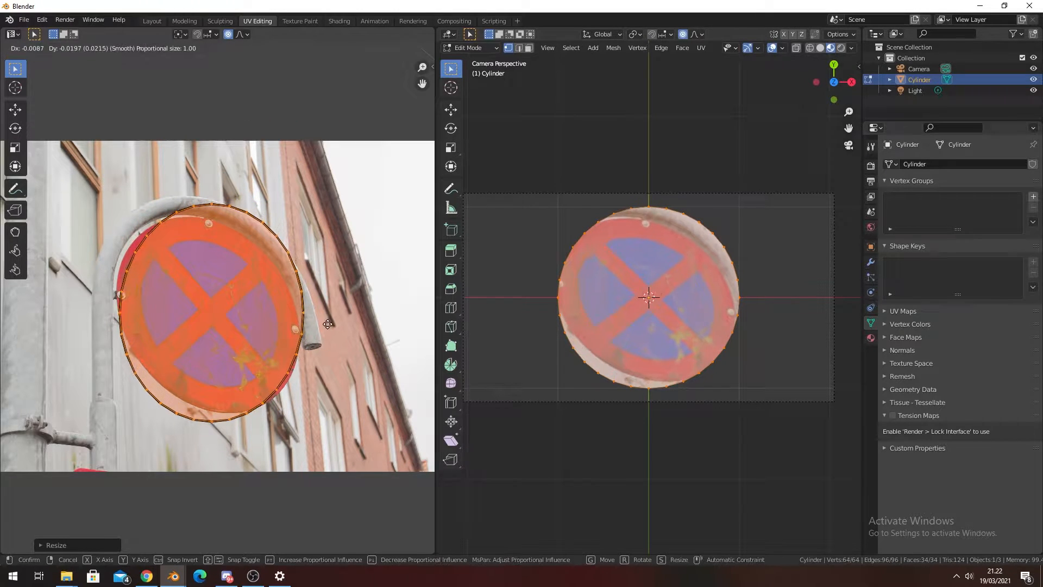
{"action": "mouse_move", "coordinate": [325, 324]}
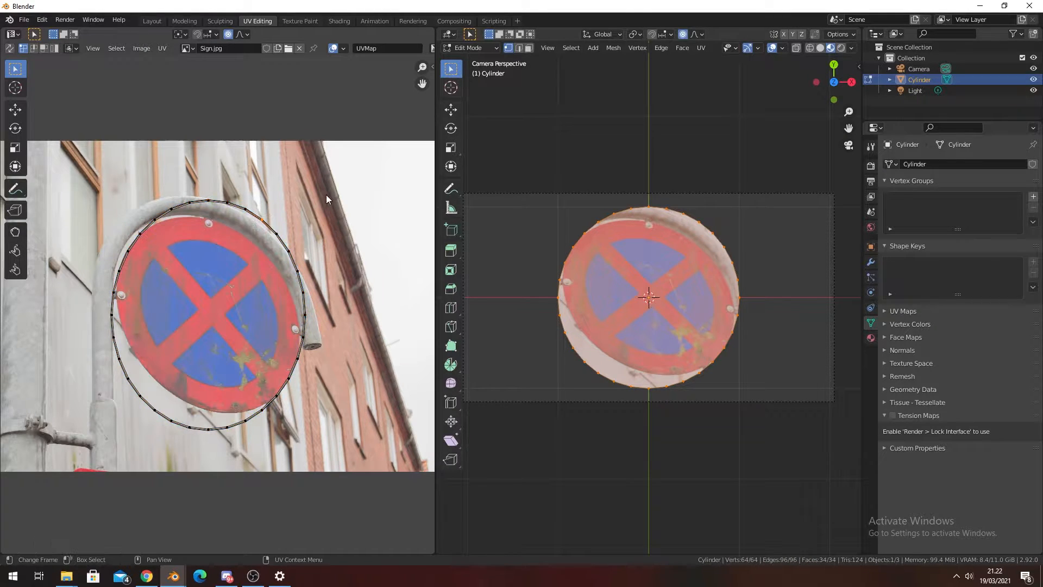
{"action": "key", "text": "g"}
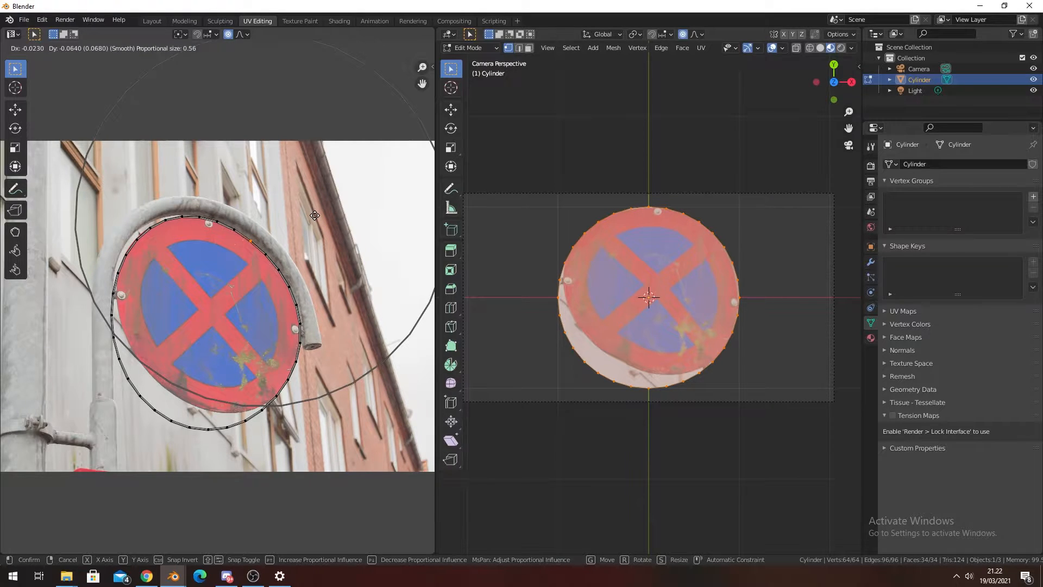
{"action": "mouse_move", "coordinate": [315, 218]}
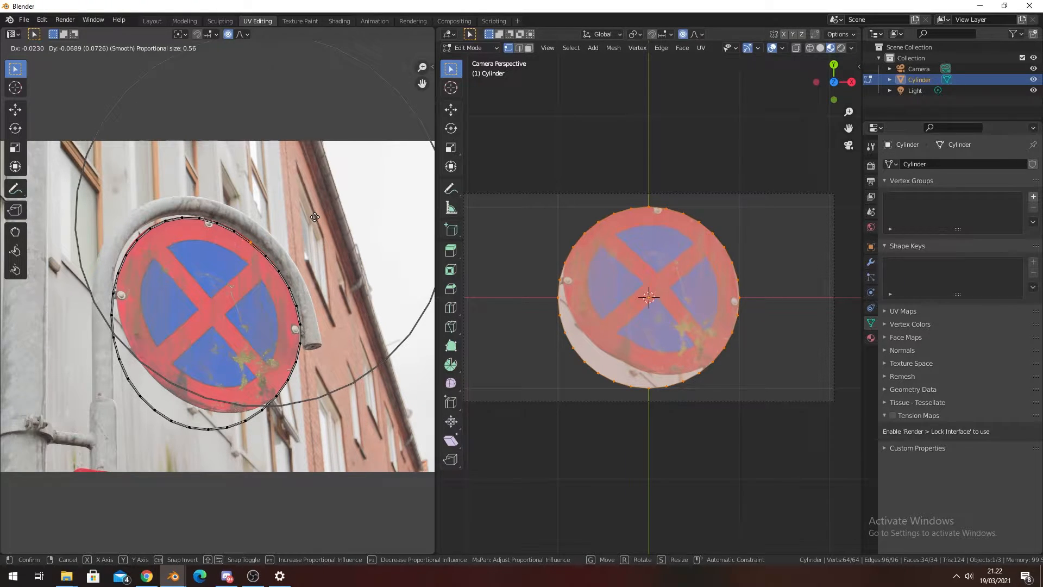
{"action": "left_click", "coordinate": [222, 204]}
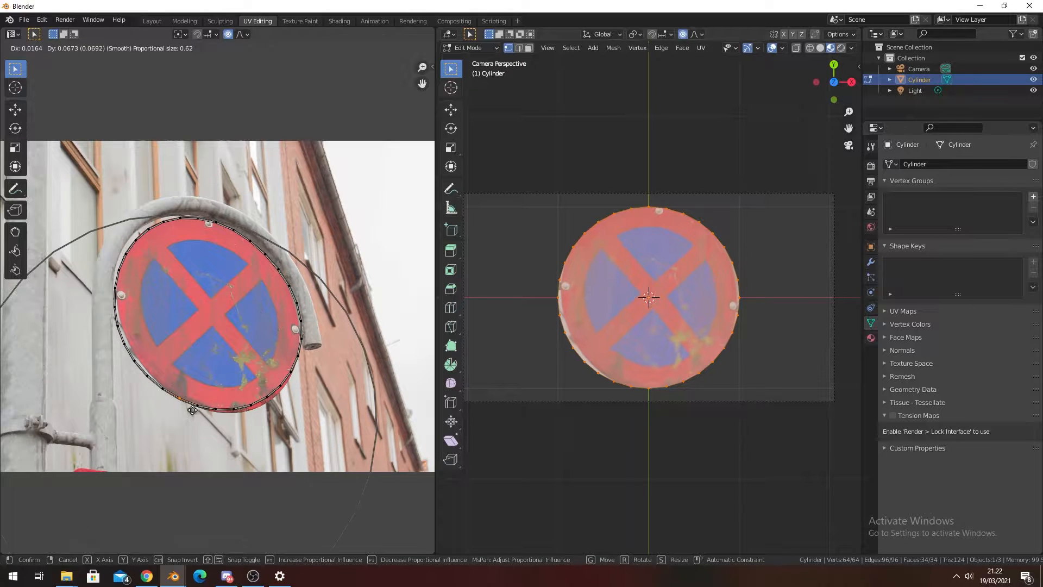
{"action": "mouse_move", "coordinate": [202, 412]}
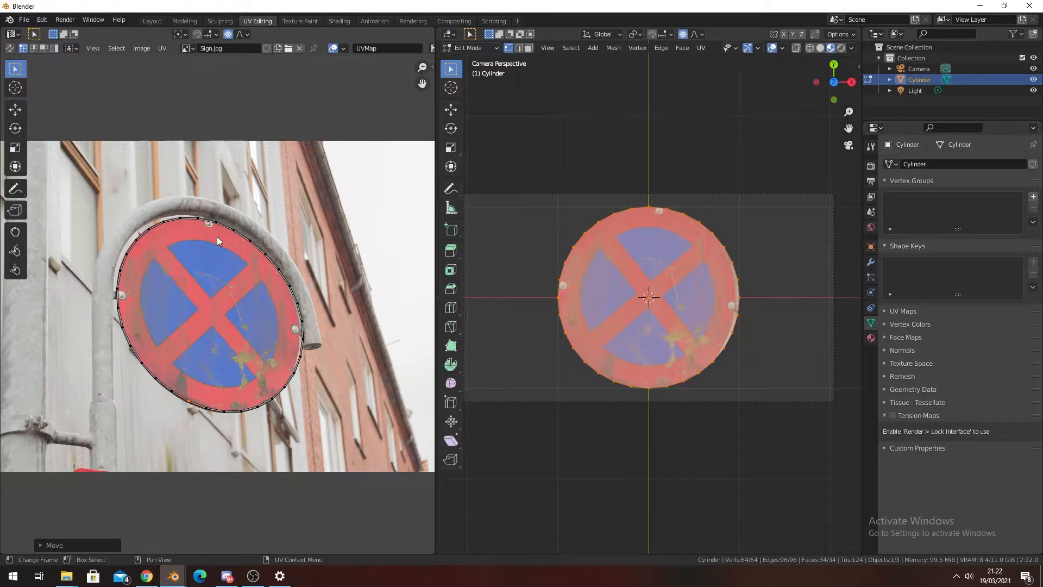
{"action": "key", "text": "g"}
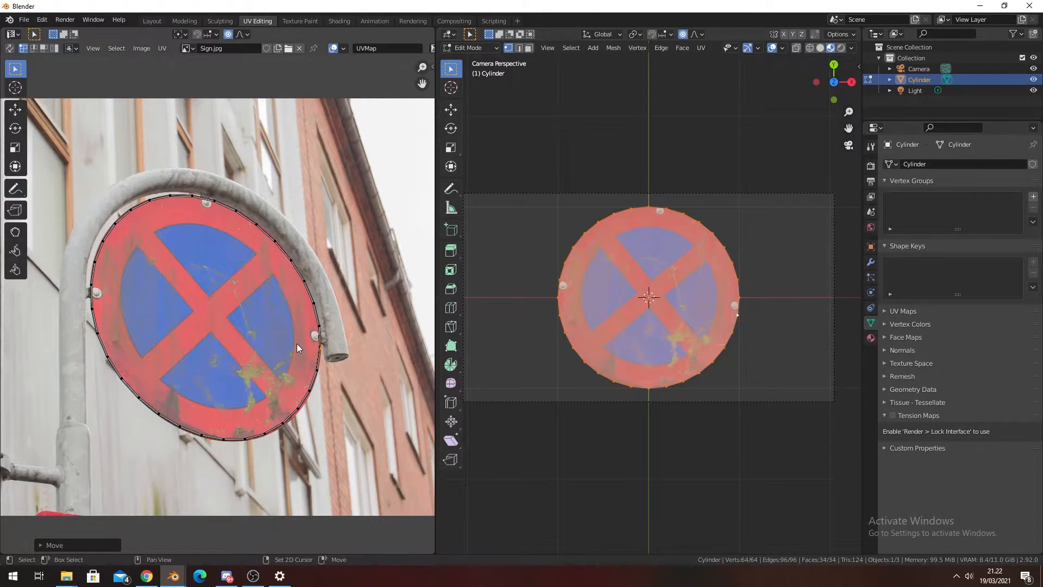
{"action": "key", "text": "Tab"}
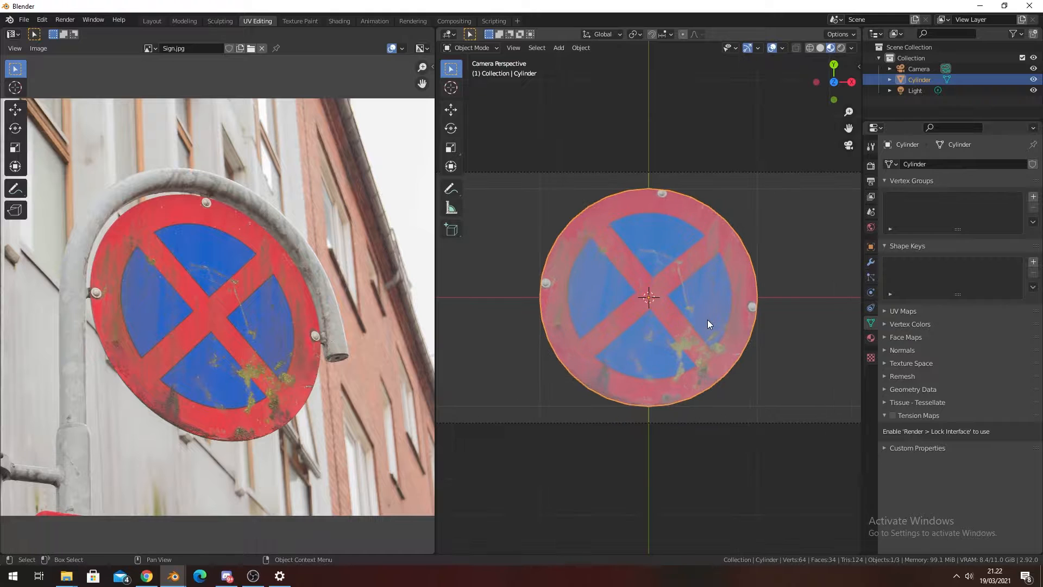
- Grid Fill the disc's cap face in Edit Mode with Span raised to 15
{"action": "key", "text": "Tab"}
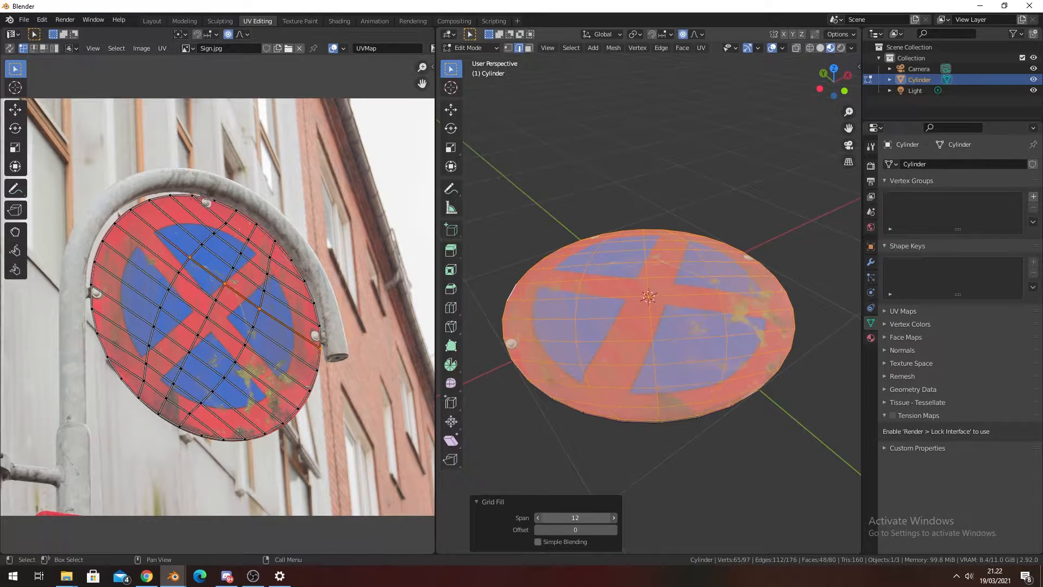
{"action": "left_click", "coordinate": [613, 518]}
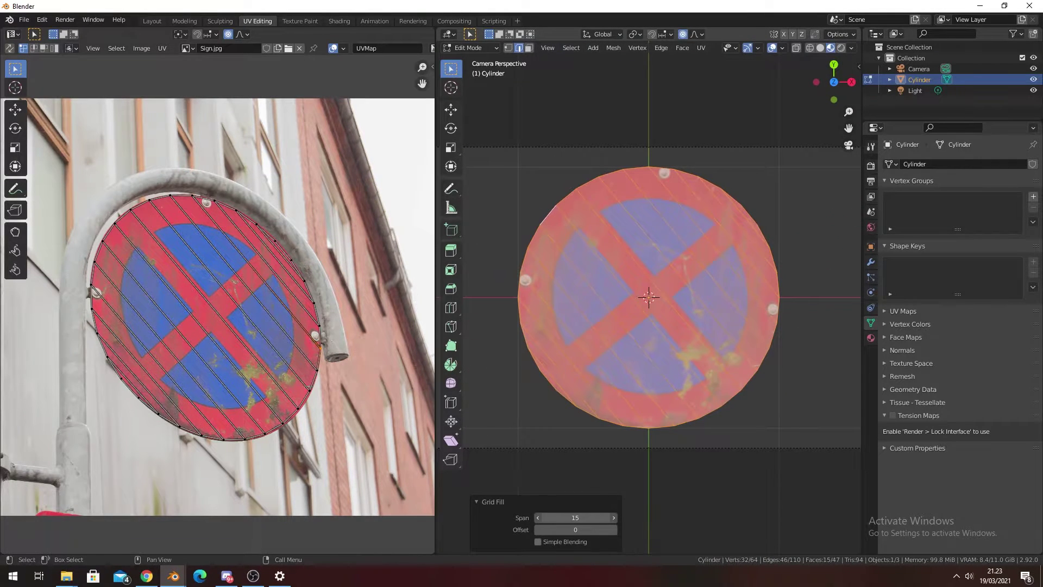
{"action": "mouse_move", "coordinate": [617, 283]}
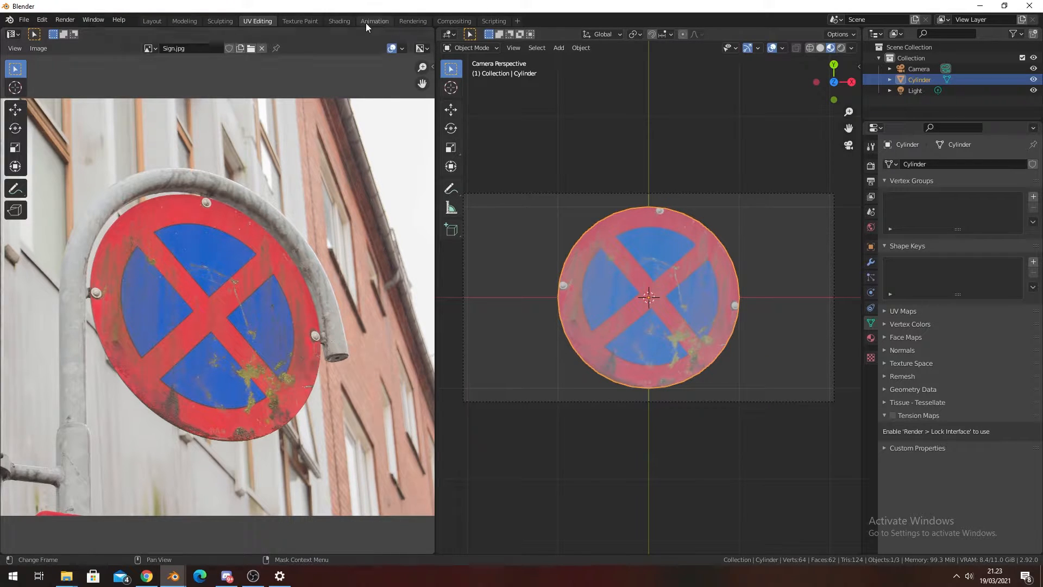
- Set the render engine to Cycles with Device GPU Compute
{"action": "left_click", "coordinate": [339, 20]}
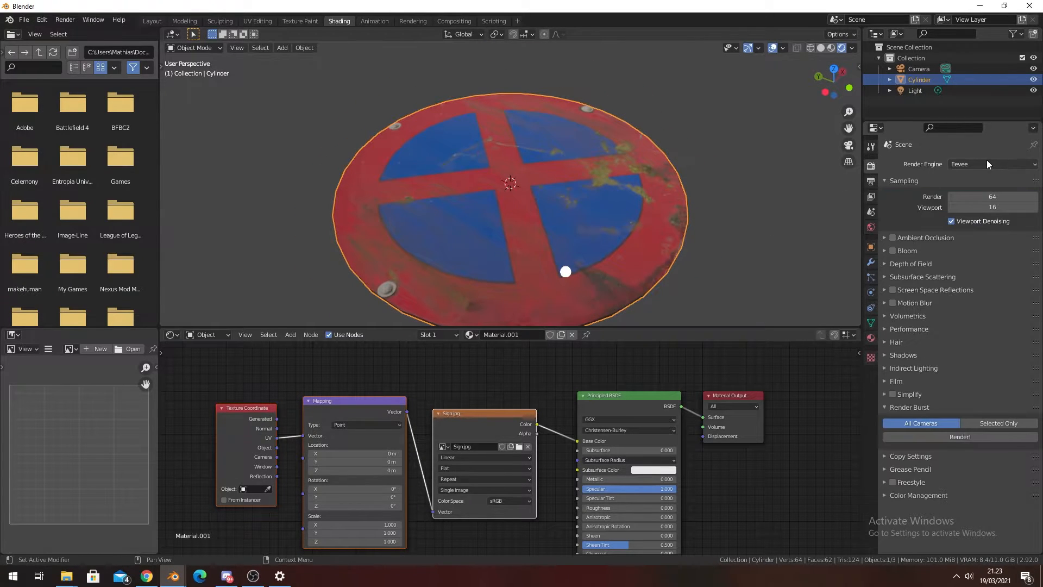
{"action": "left_click", "coordinate": [991, 164]}
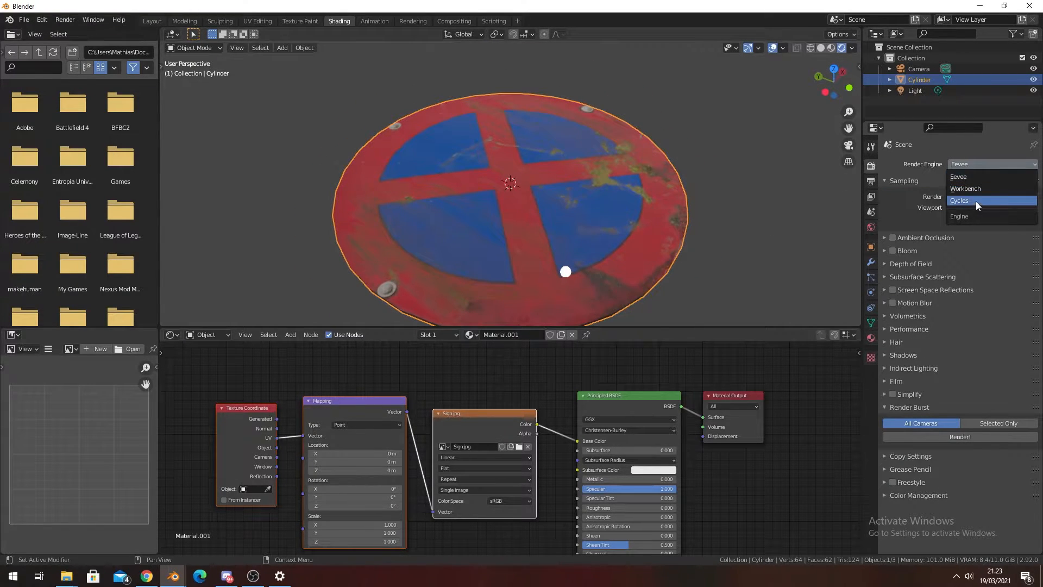
{"action": "left_click", "coordinate": [959, 200]}
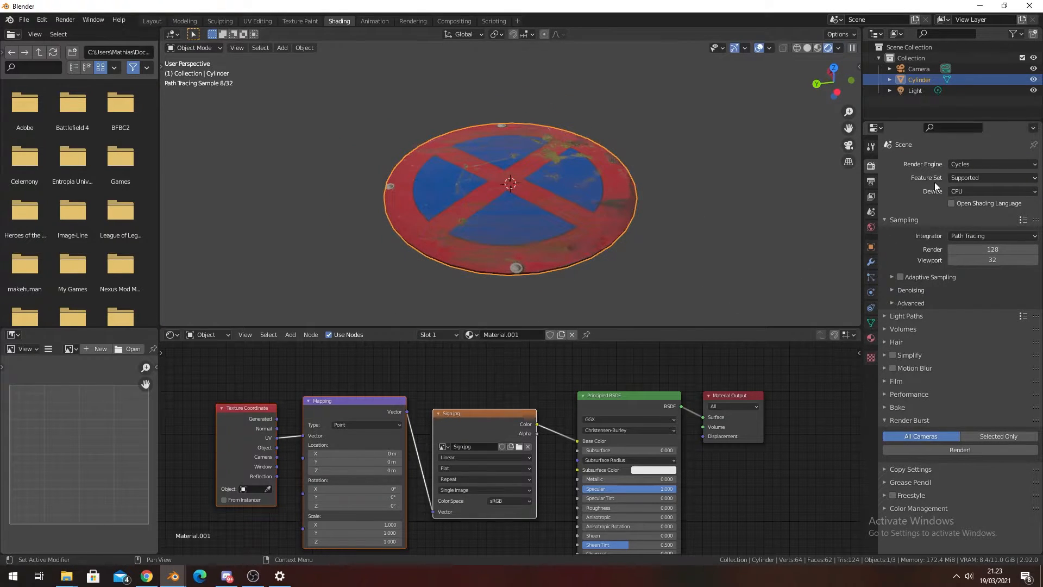
{"action": "left_click", "coordinate": [991, 191]}
{"action": "type", "text": "color"}
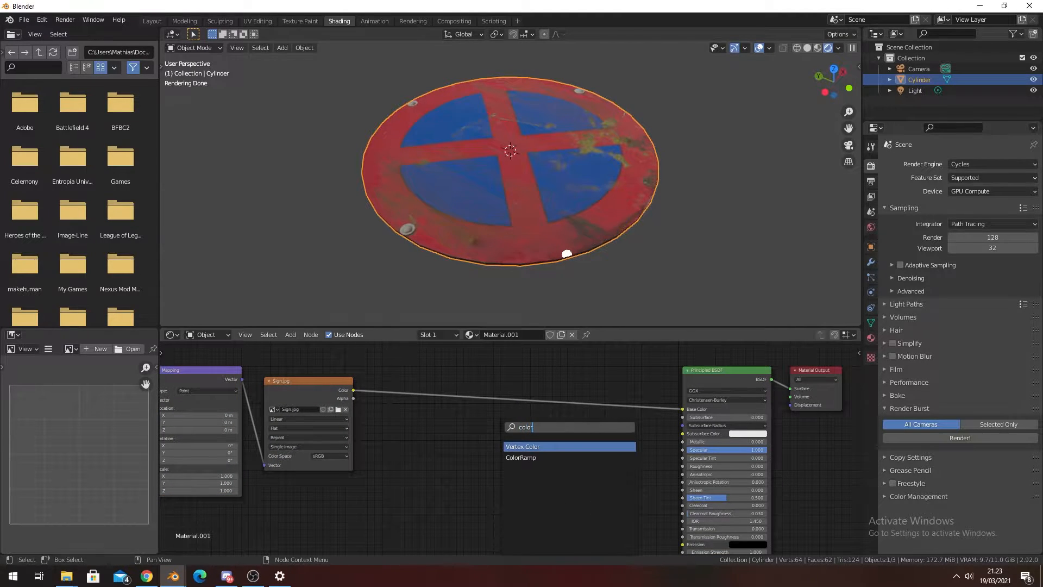
- Insert a ColorRamp between Sign.jpg Color and Roughness, set to Constant interpolation
{"action": "left_click", "coordinate": [521, 457]}
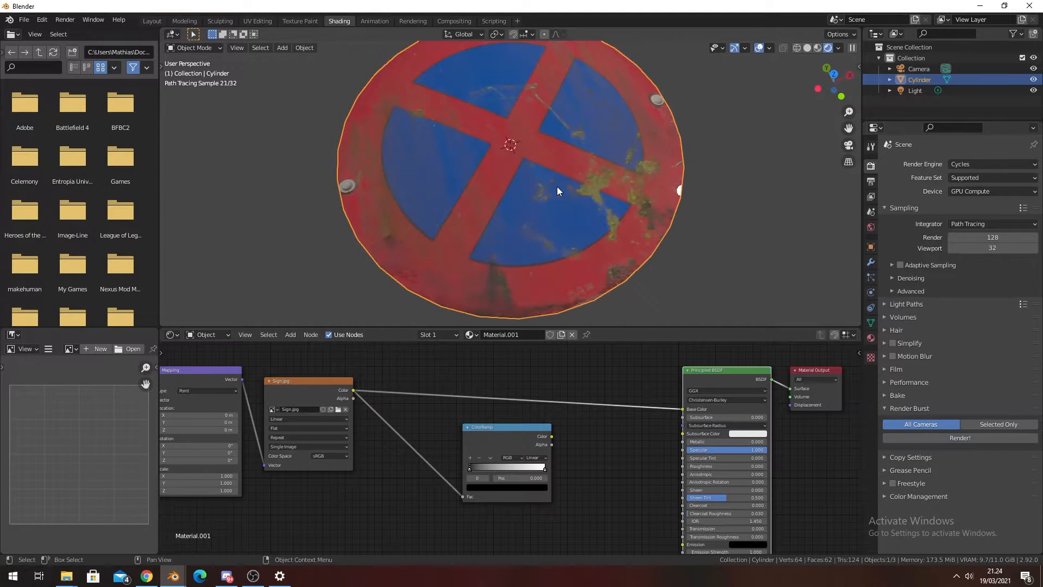
{"action": "mouse_move", "coordinate": [601, 195]}
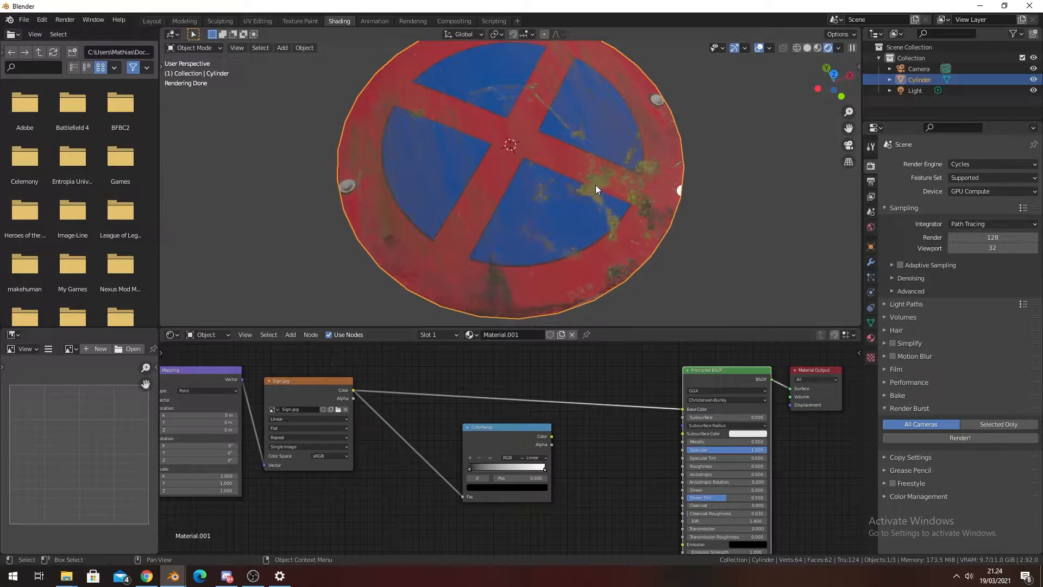
{"action": "mouse_move", "coordinate": [505, 180]}
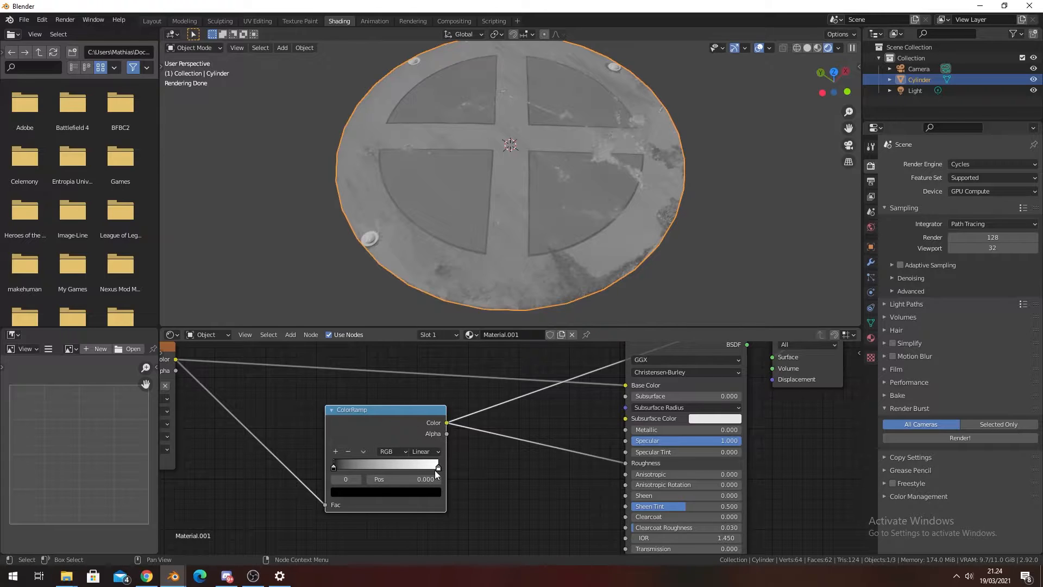
{"action": "left_click", "coordinate": [422, 451]}
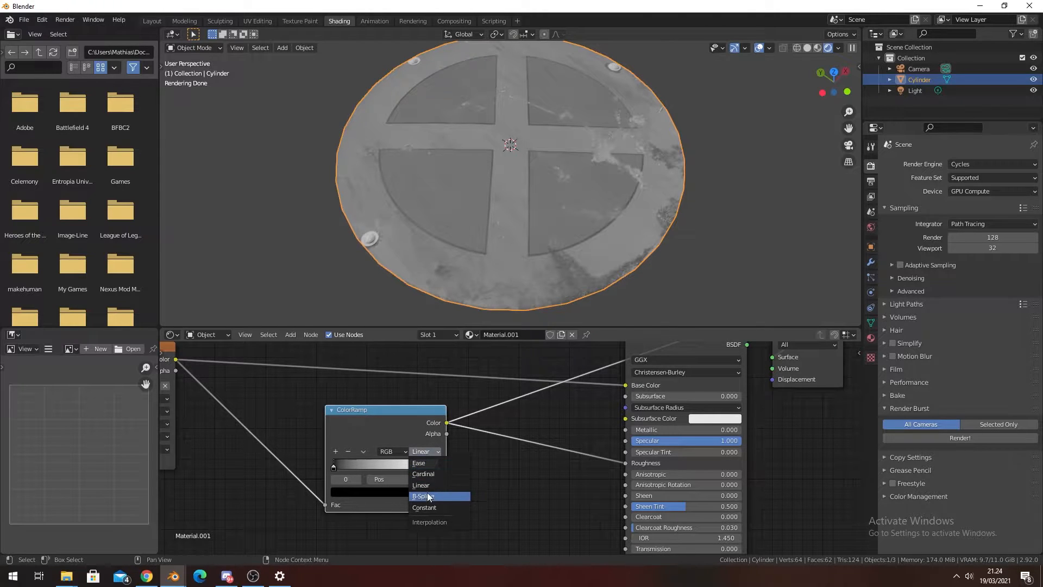
{"action": "left_click", "coordinate": [425, 507]}
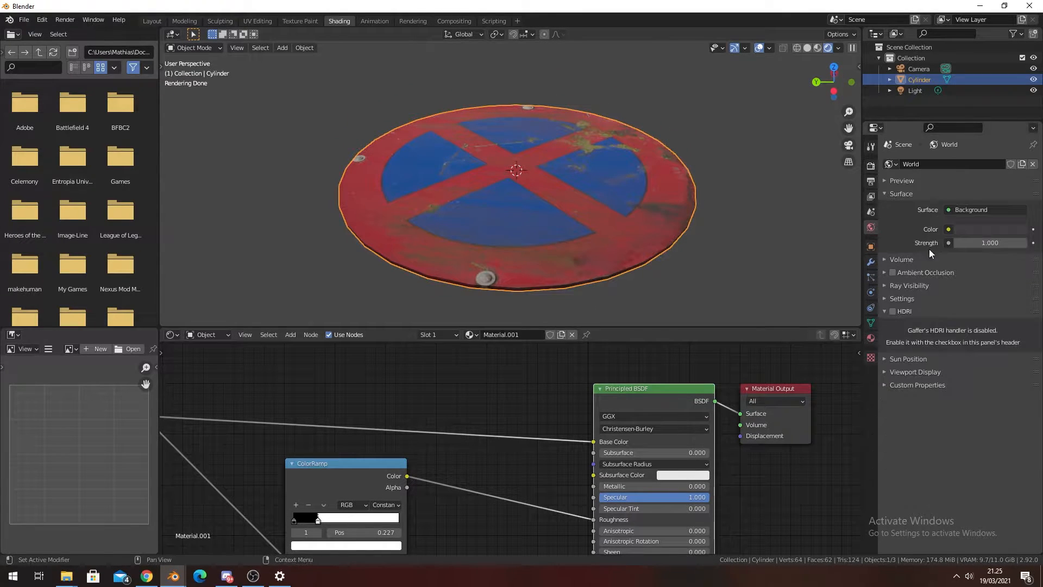
- Enable the Gaffer HDRI world backdrop using the grass HDRI from 153 Free Hdri Skies
{"action": "left_click", "coordinate": [888, 310]}
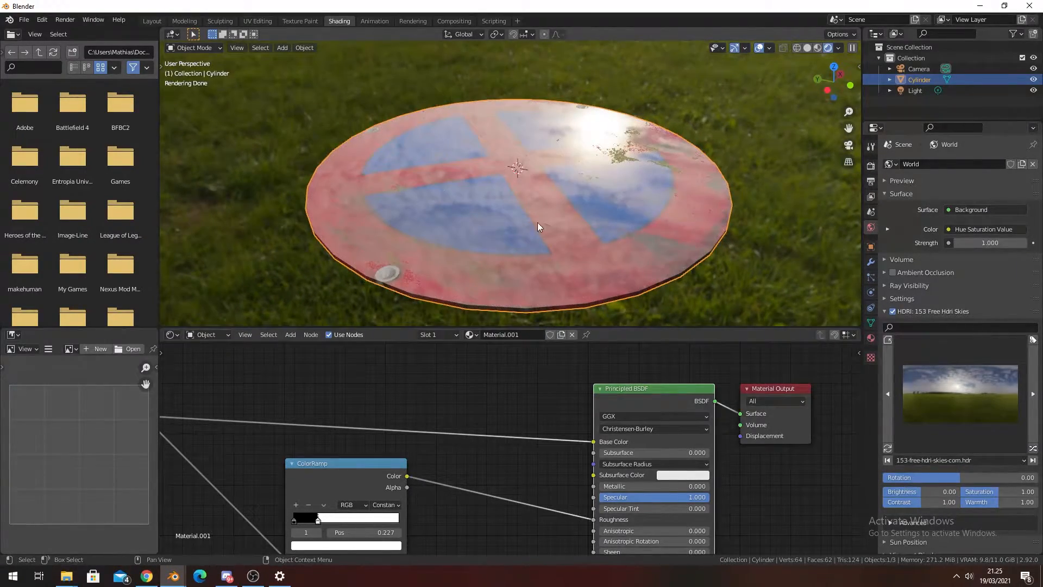
{"action": "mouse_move", "coordinate": [649, 184]}
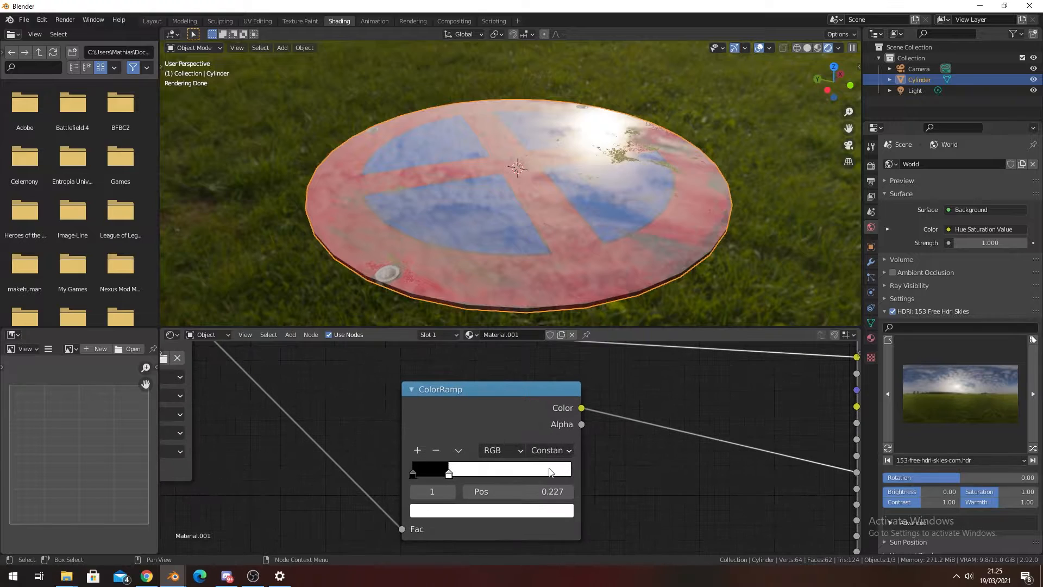
- Try Ease interpolation on the roughness ColorRamp, then settle on Constant
{"action": "left_click", "coordinate": [549, 450]}
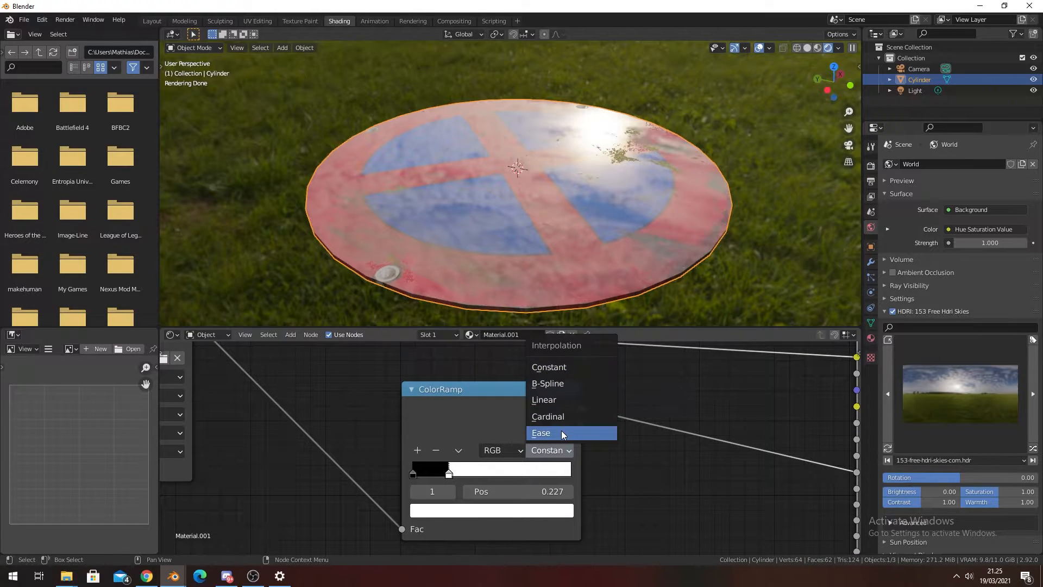
{"action": "left_click", "coordinate": [541, 432]}
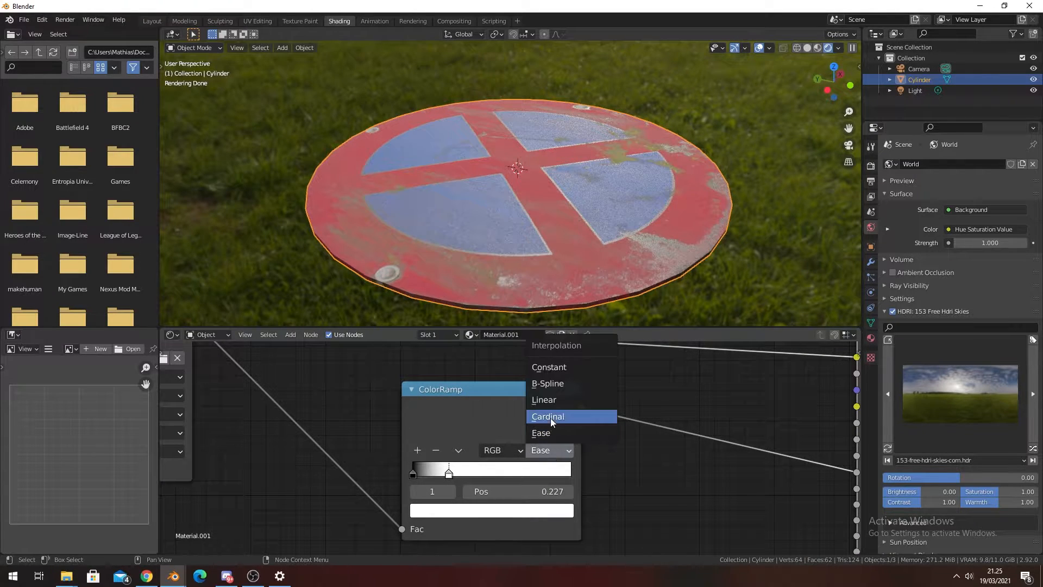
{"action": "mouse_move", "coordinate": [568, 433]}
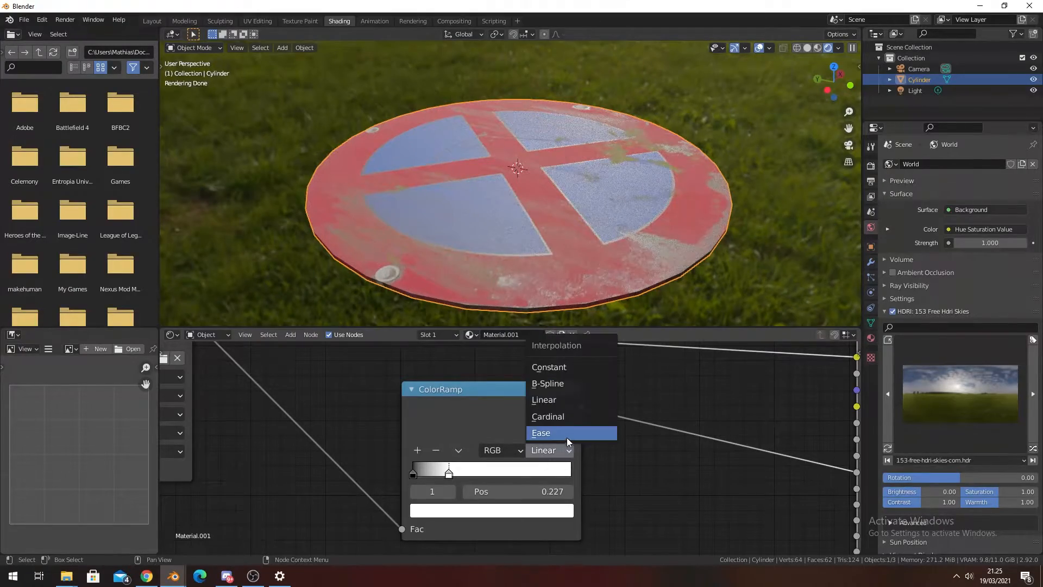
{"action": "left_click", "coordinate": [542, 432]}
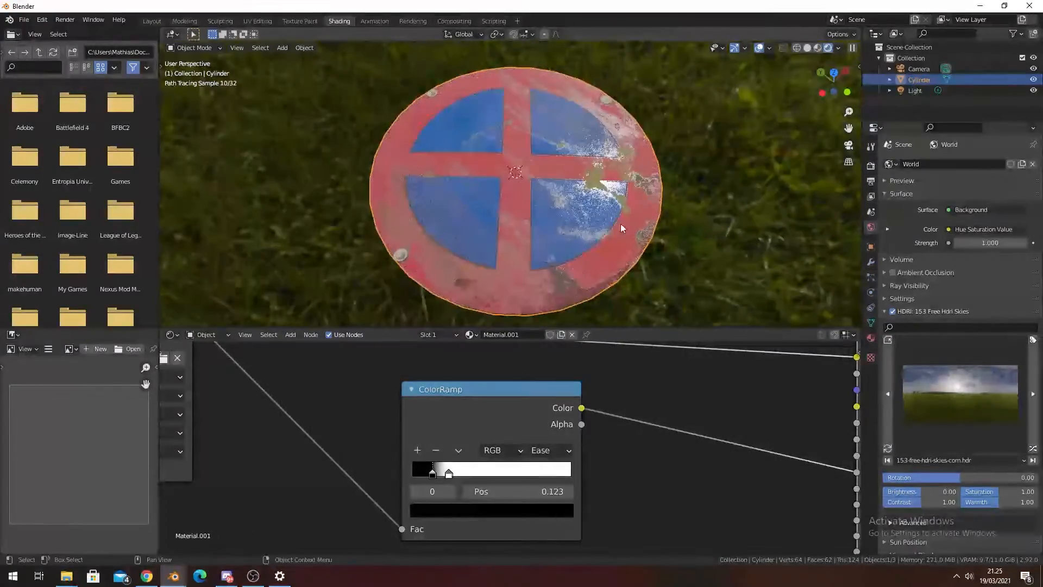
{"action": "scroll", "scroll_direction": "down", "scroll_amount": 3}
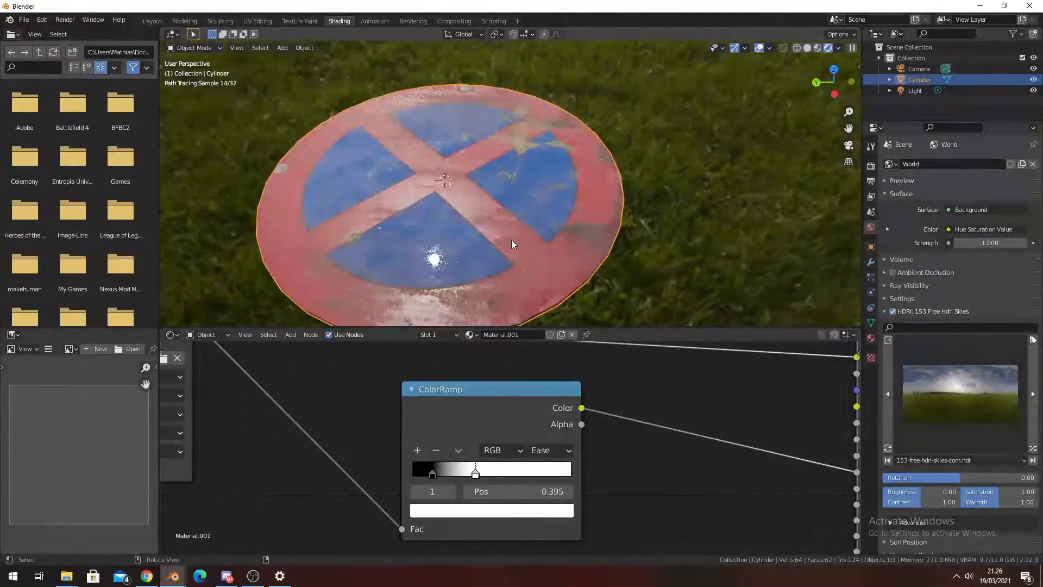
{"action": "left_click", "coordinate": [548, 450]}
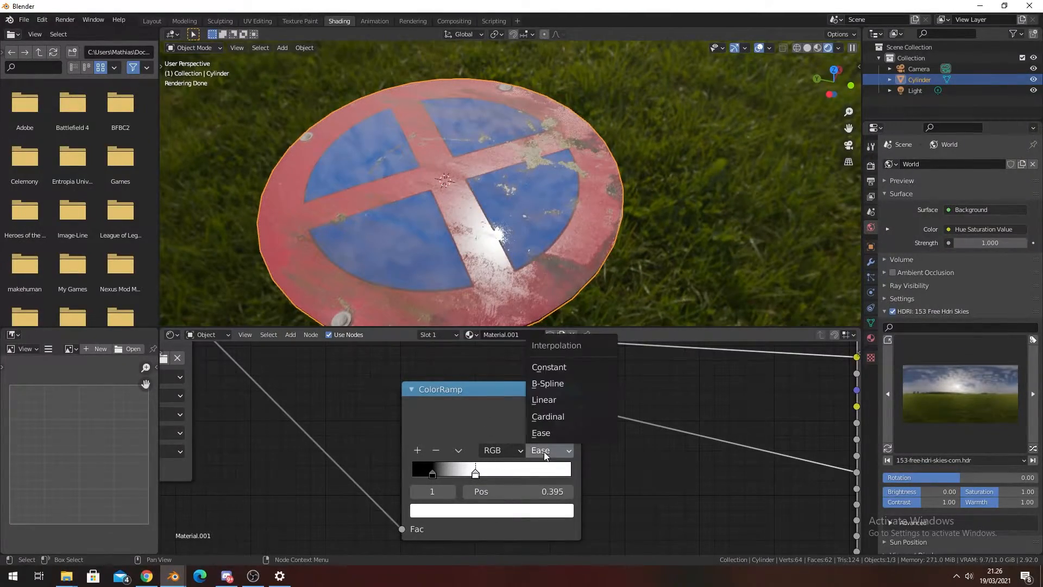
{"action": "mouse_move", "coordinate": [547, 384]}
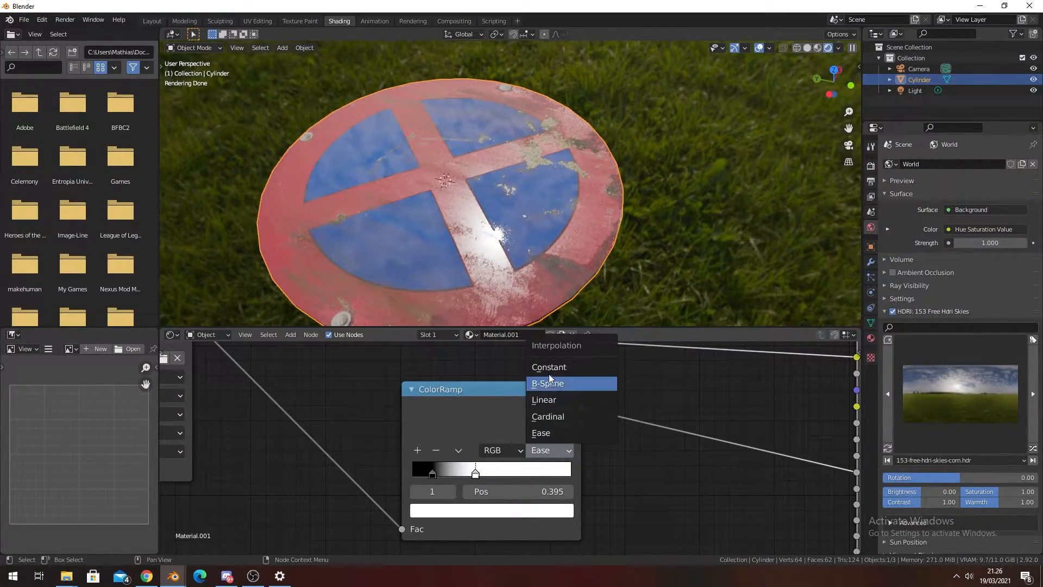
{"action": "left_click", "coordinate": [547, 366]}
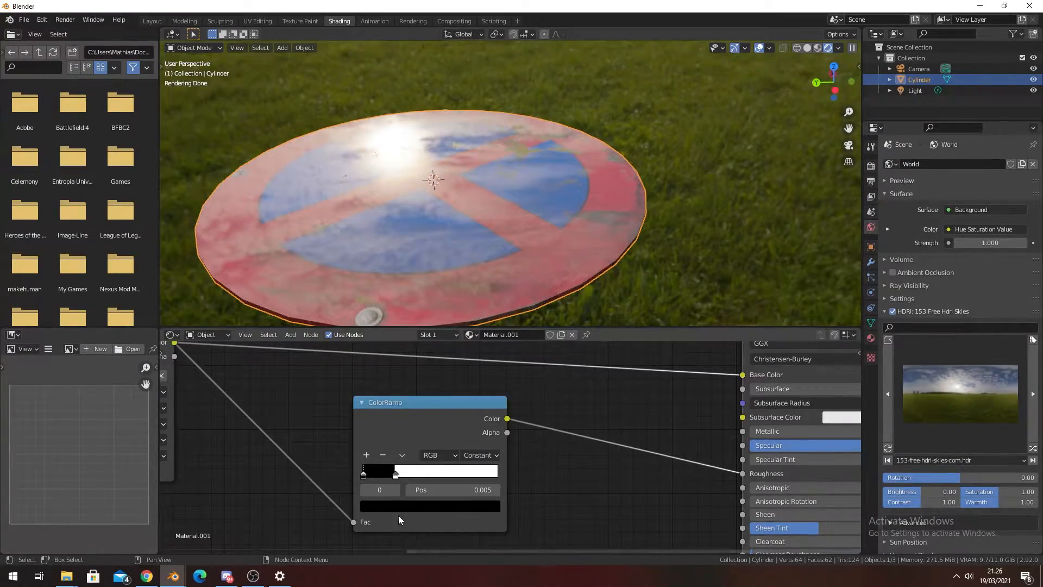
- Set the ColorRamp's left stop colour to black at position 0.005
{"action": "left_click", "coordinate": [379, 470]}
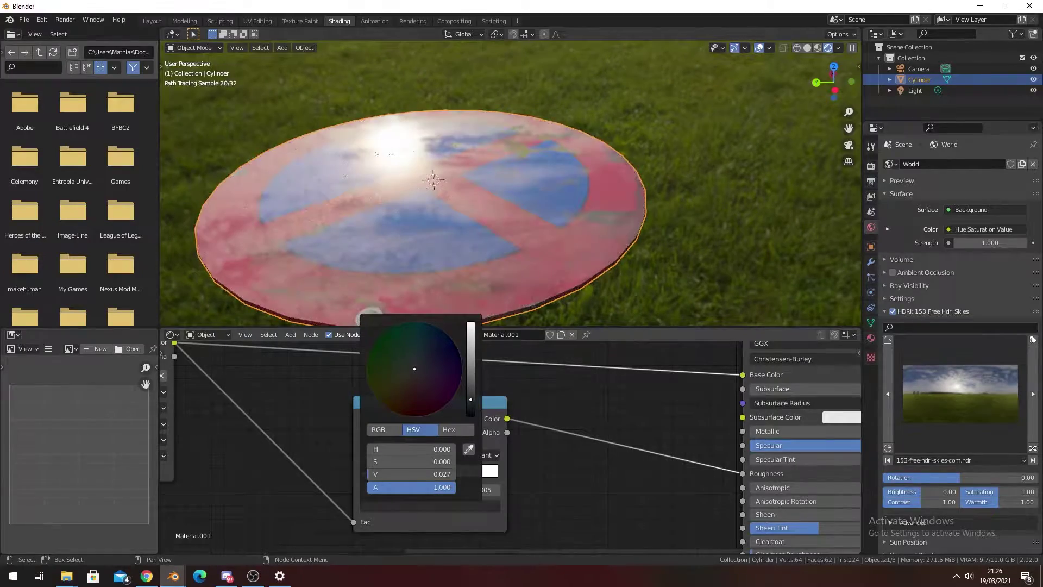
{"action": "left_click", "coordinate": [531, 246]}
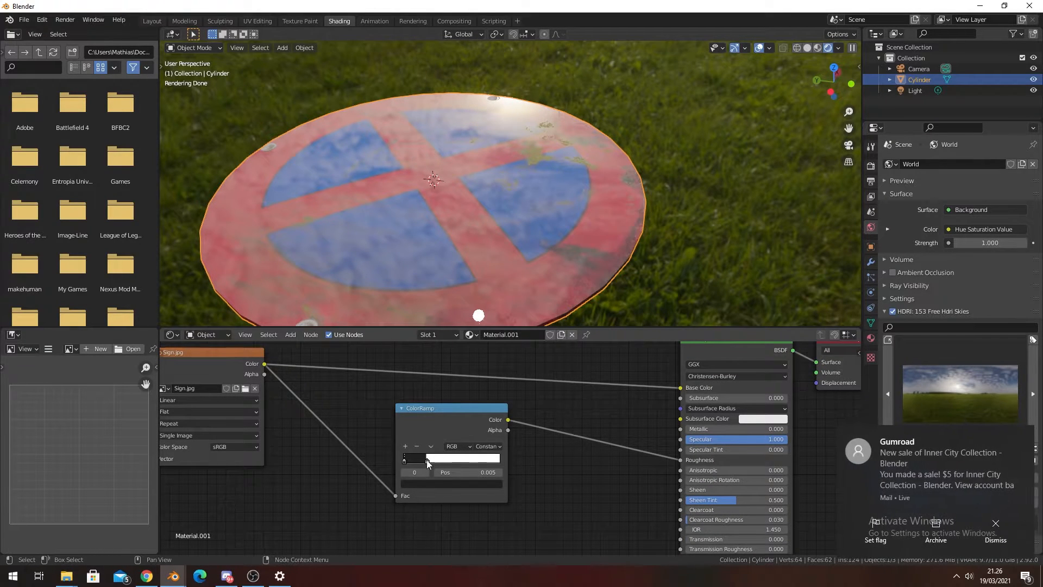
{"action": "left_click", "coordinate": [451, 459]}
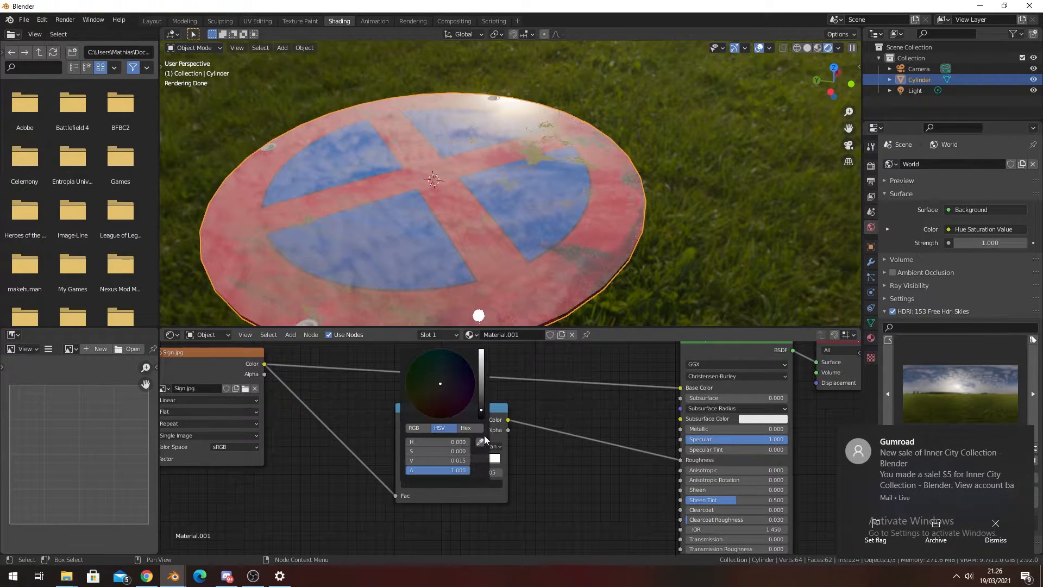
{"action": "left_click", "coordinate": [289, 334]}
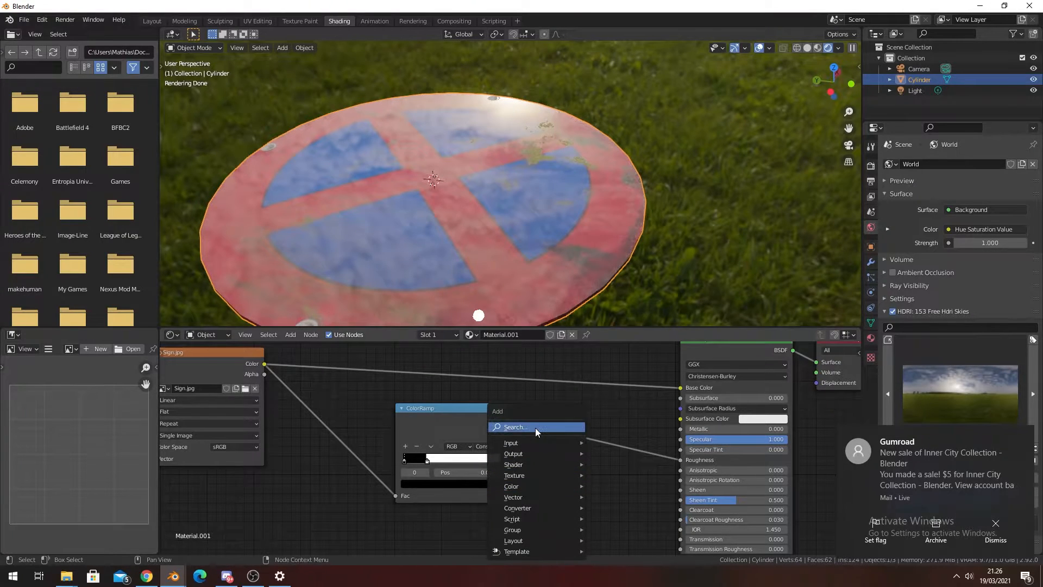
- Add a Noise Texture and a Mix node on the roughness link, Noise Fac into Fac and Color2 white
{"action": "left_click", "coordinate": [510, 442]}
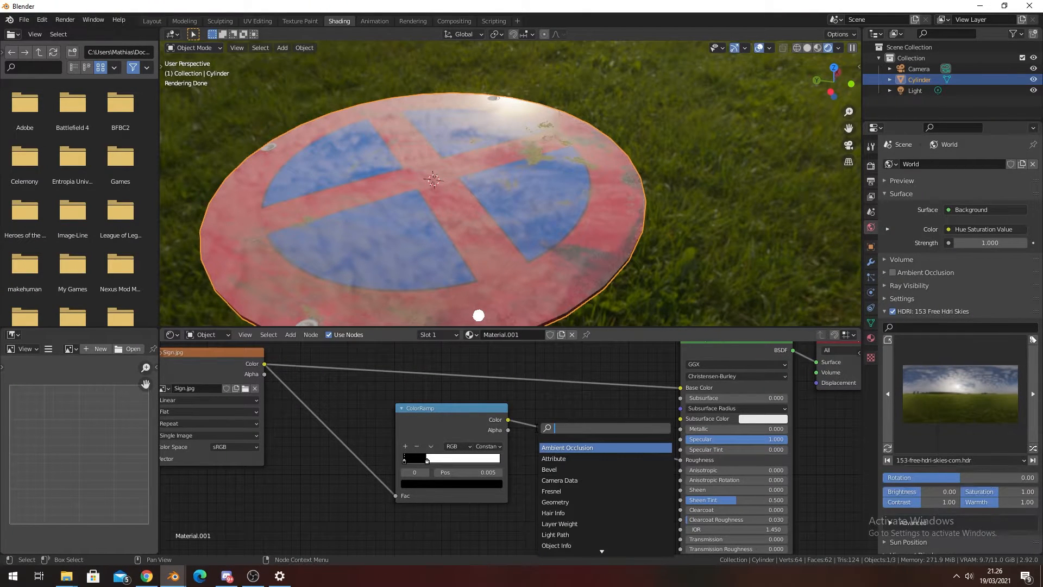
{"action": "type", "text": "noise"}
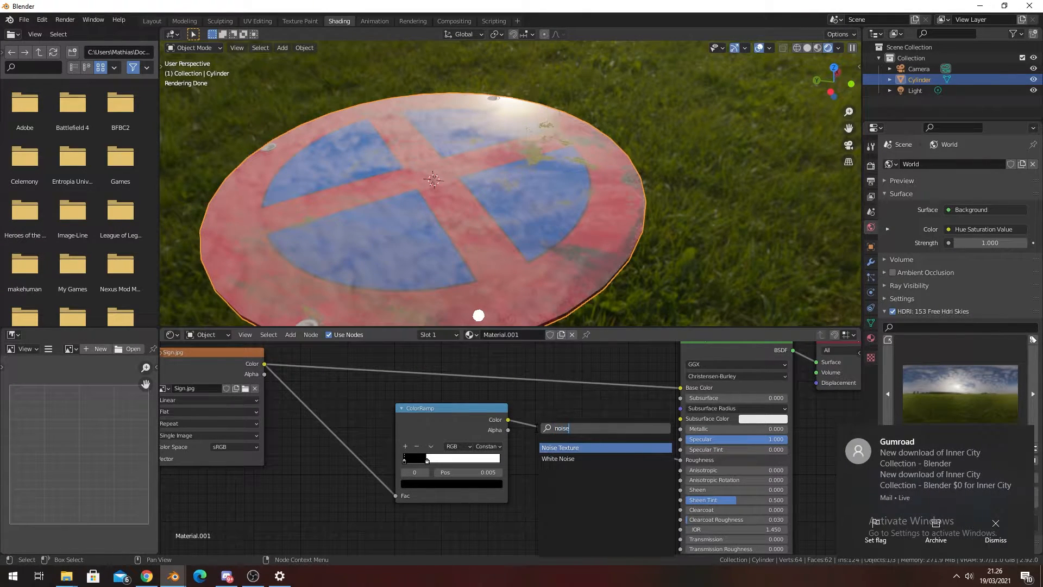
{"action": "left_click", "coordinate": [560, 446]}
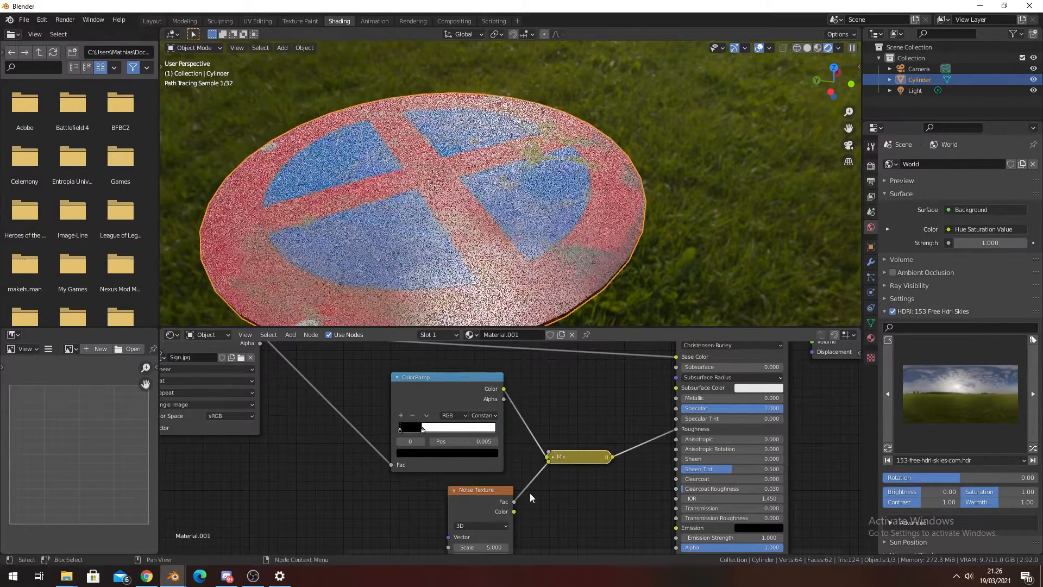
{"action": "left_click", "coordinate": [553, 388]}
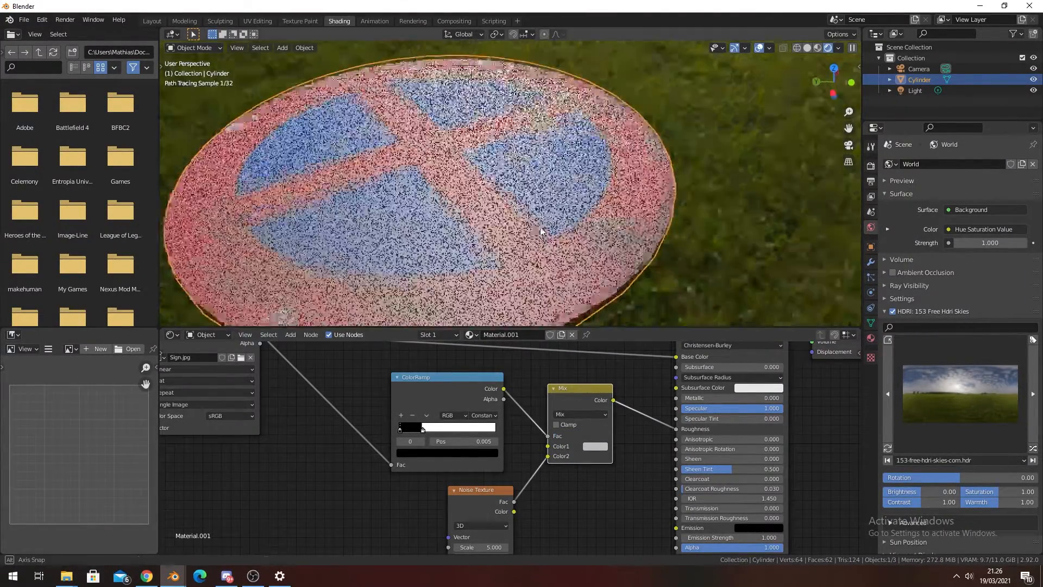
{"action": "left_click", "coordinate": [594, 456]}
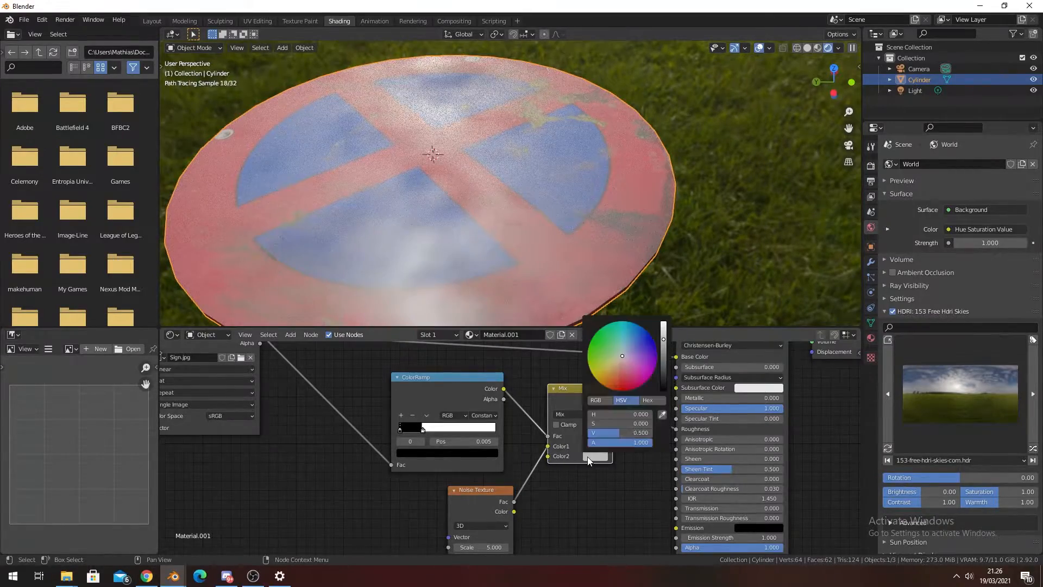
{"action": "left_click", "coordinate": [594, 456]}
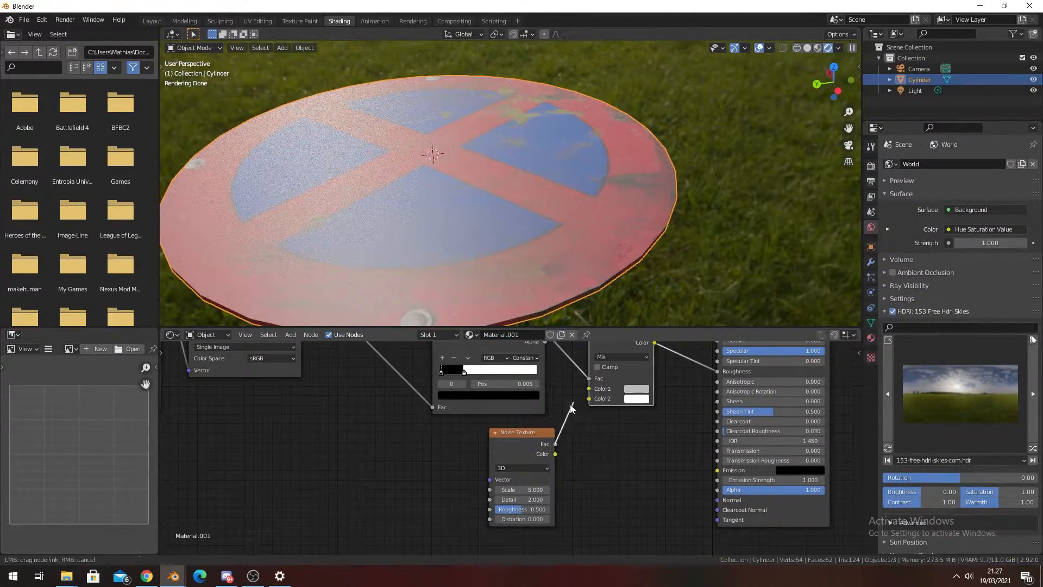
{"action": "left_click", "coordinate": [635, 398]}
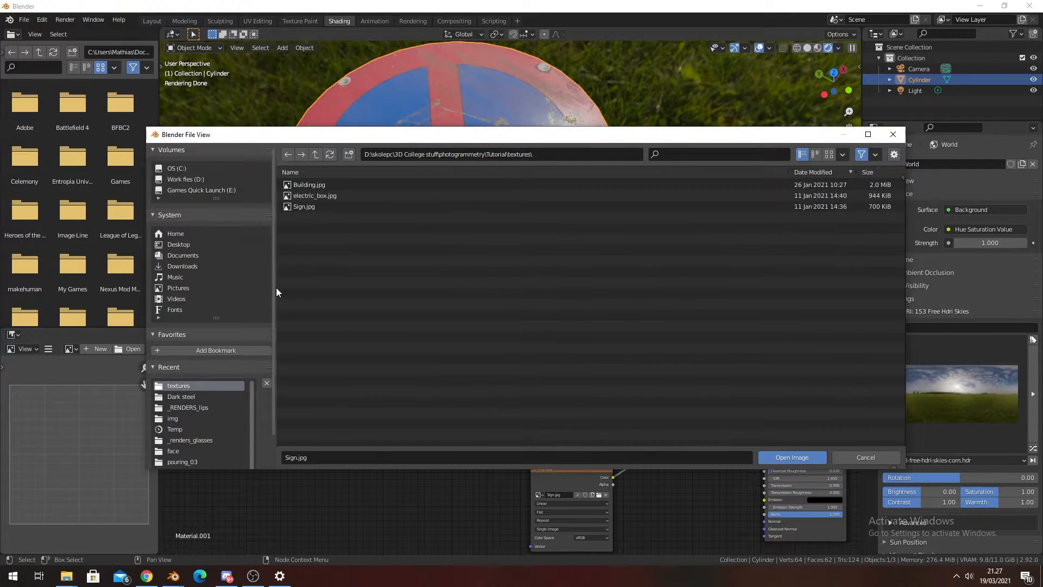
{"action": "mouse_move", "coordinate": [188, 404]}
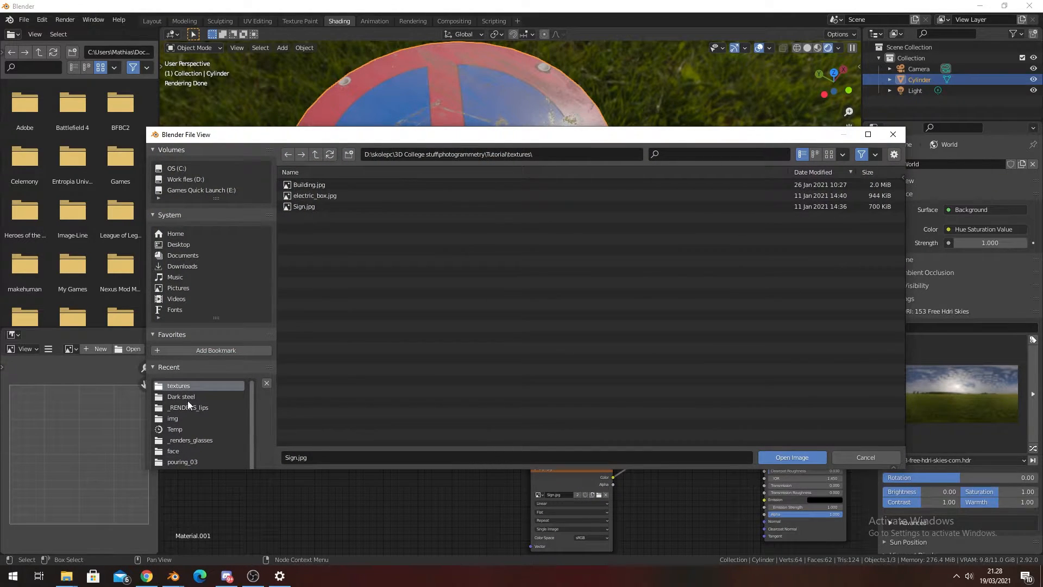
- Browse textures > imperfections > dir wipe 2 and load DirtWipes012_OVERLAY_VAR2_1K.jpg as a second image texture
{"action": "left_click", "coordinate": [315, 154]}
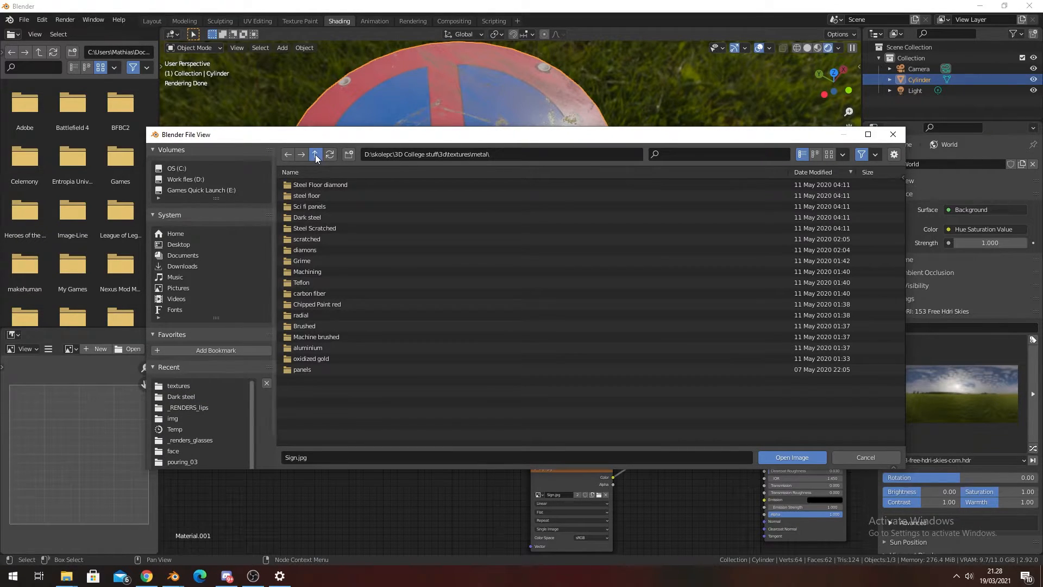
{"action": "left_click", "coordinate": [315, 153]}
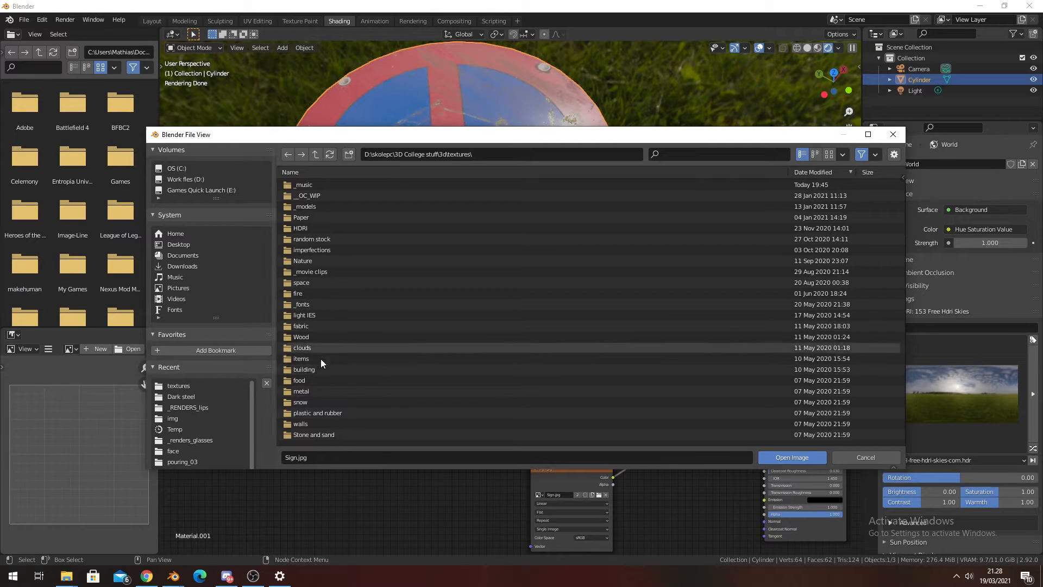
{"action": "mouse_move", "coordinate": [339, 352]}
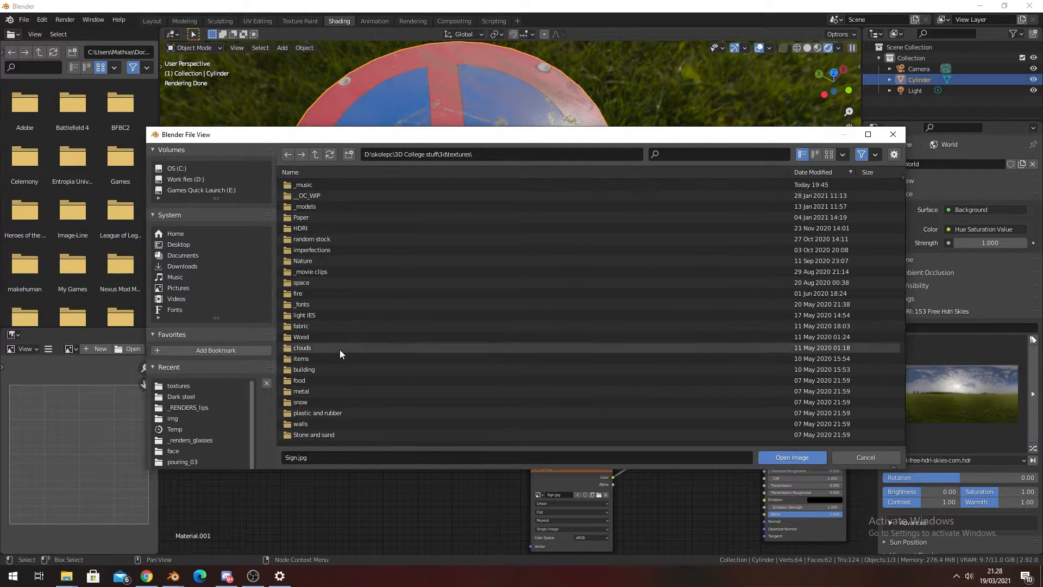
{"action": "mouse_move", "coordinate": [317, 354]}
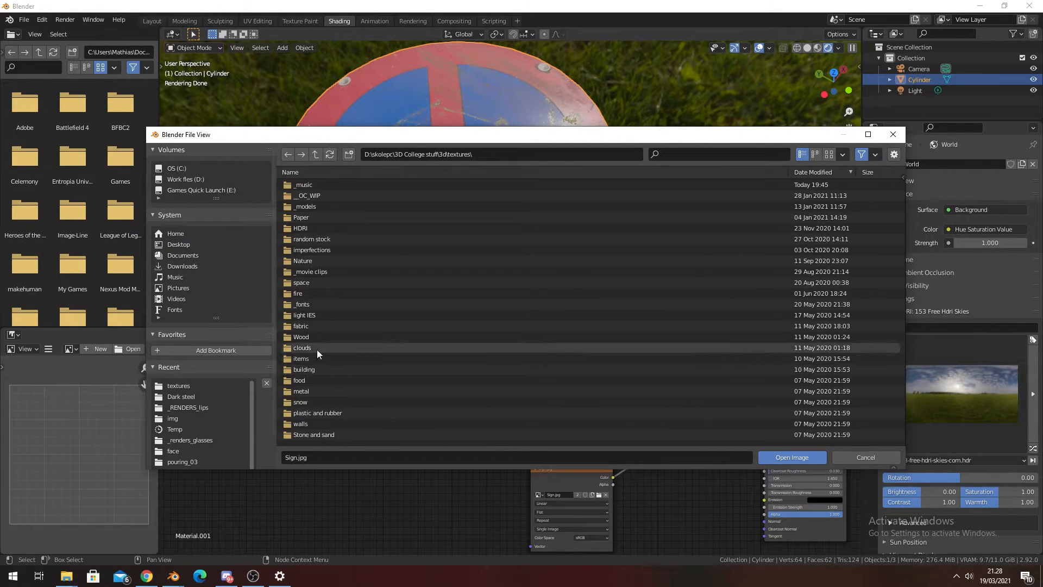
{"action": "mouse_move", "coordinate": [317, 257]}
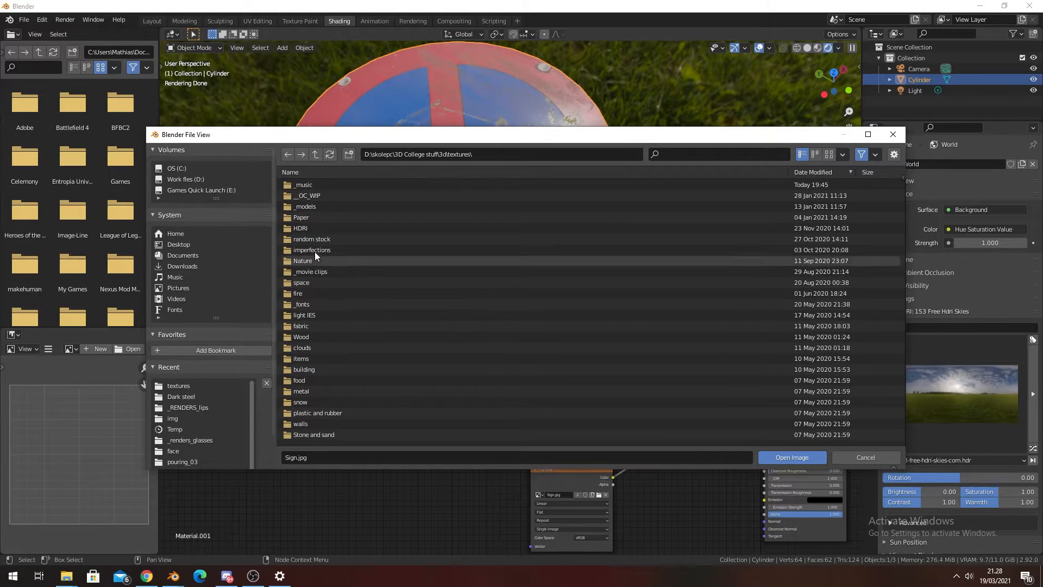
{"action": "left_click", "coordinate": [289, 171]}
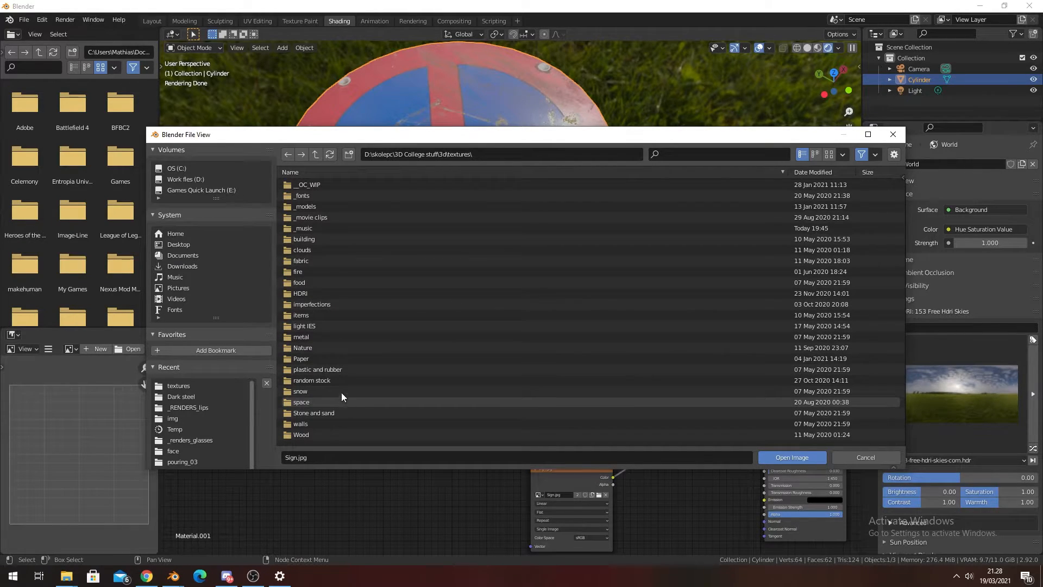
{"action": "left_click", "coordinate": [311, 304]}
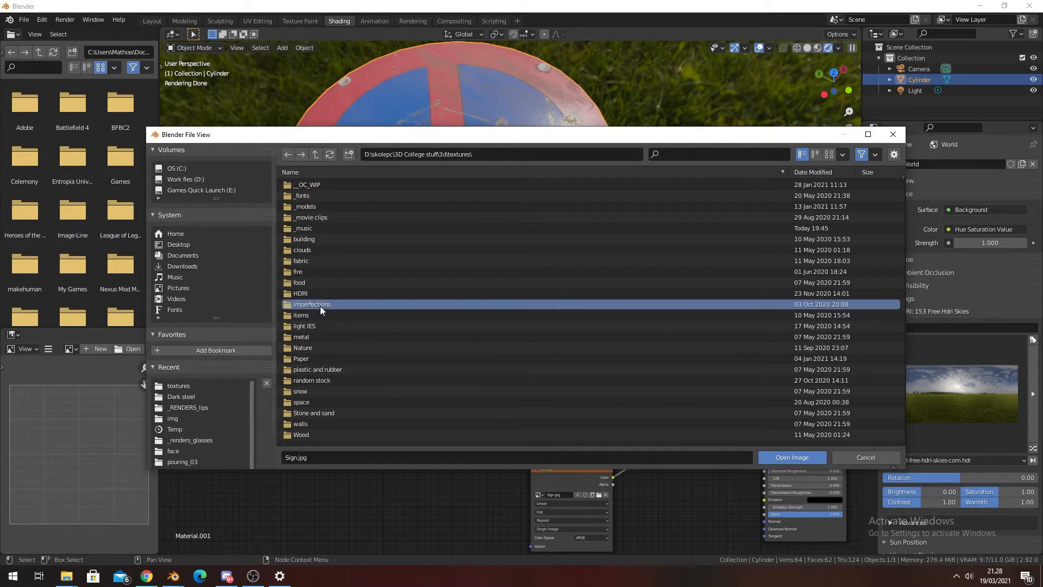
{"action": "double_click", "coordinate": [312, 305]}
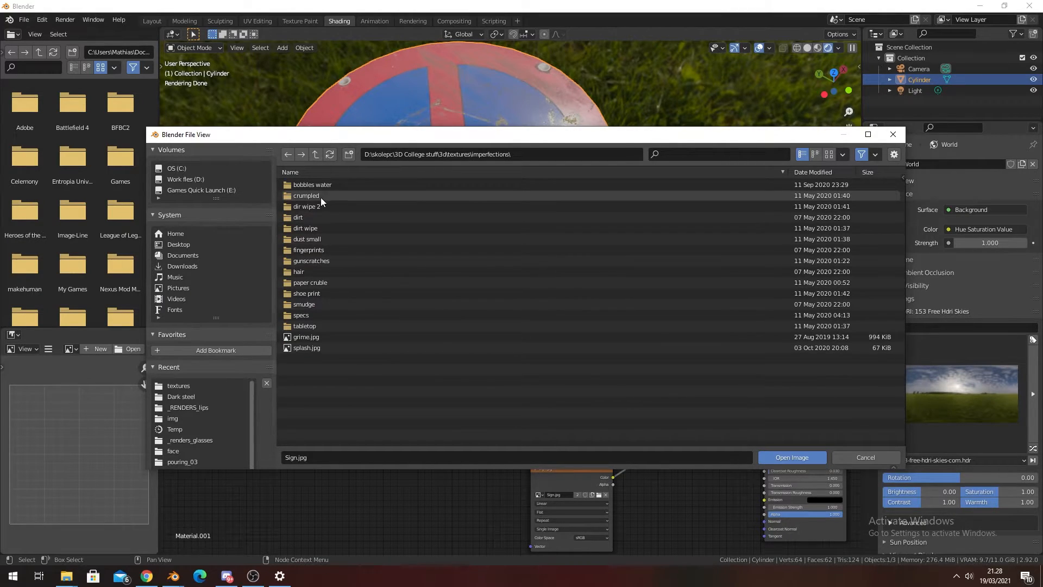
{"action": "double_click", "coordinate": [307, 207]}
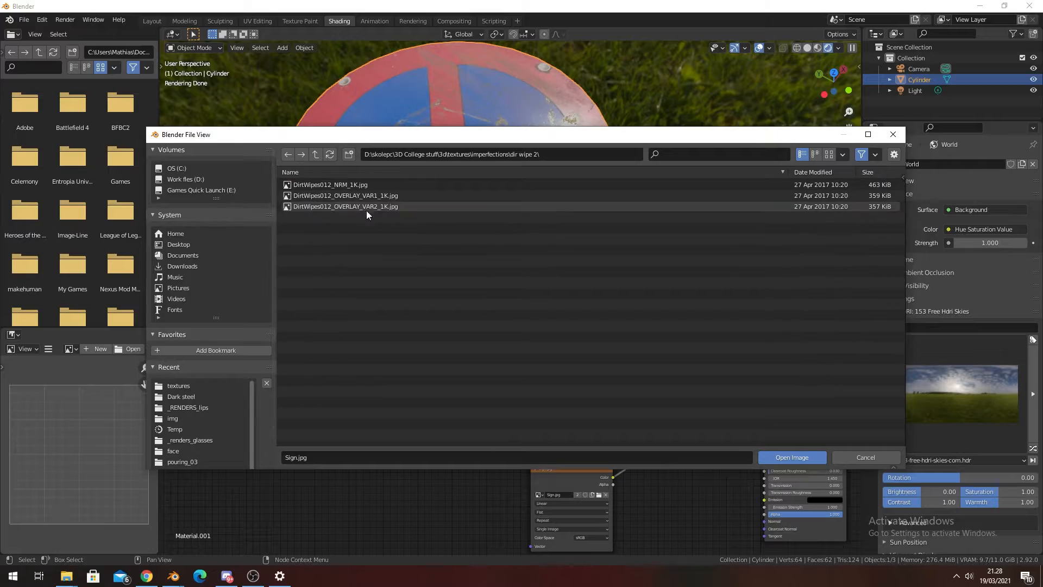
{"action": "left_click", "coordinate": [790, 457]}
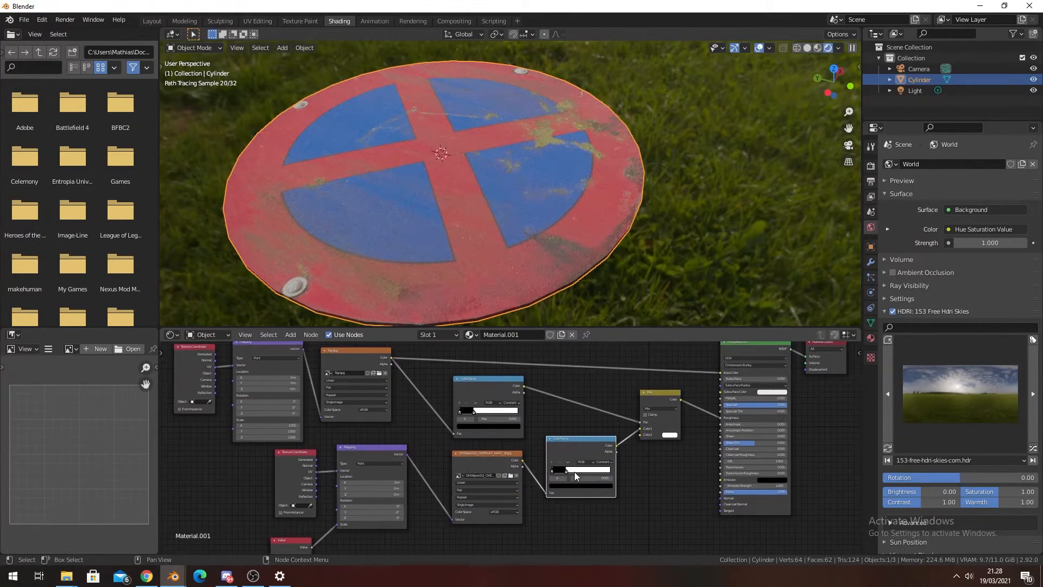
- Set the dirt ColorRamp to Ease interpolation, move its stop to about 0.242 and edit the stop colour
{"action": "left_click", "coordinate": [638, 466]}
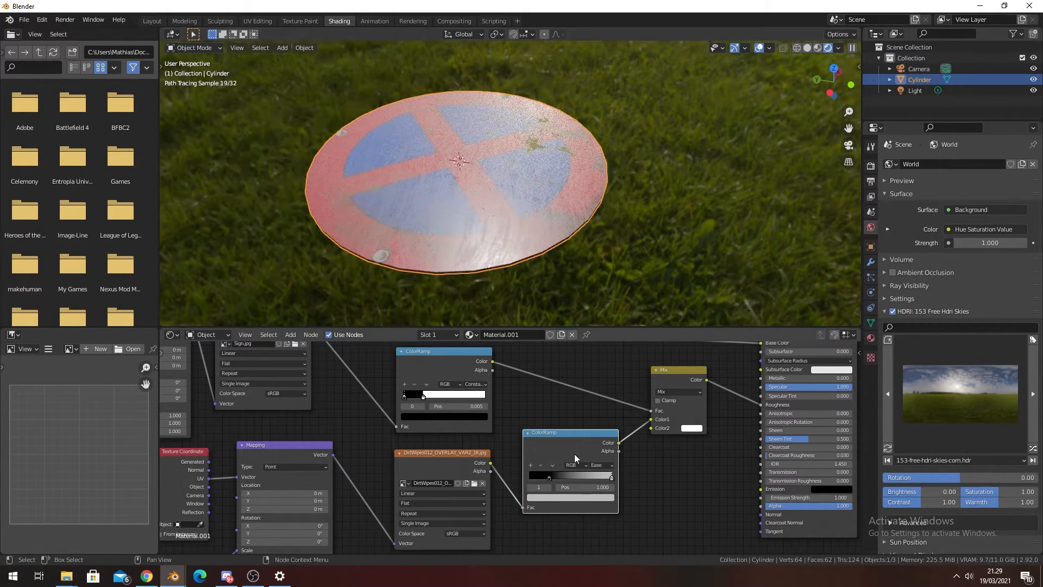
{"action": "left_click", "coordinate": [568, 472]}
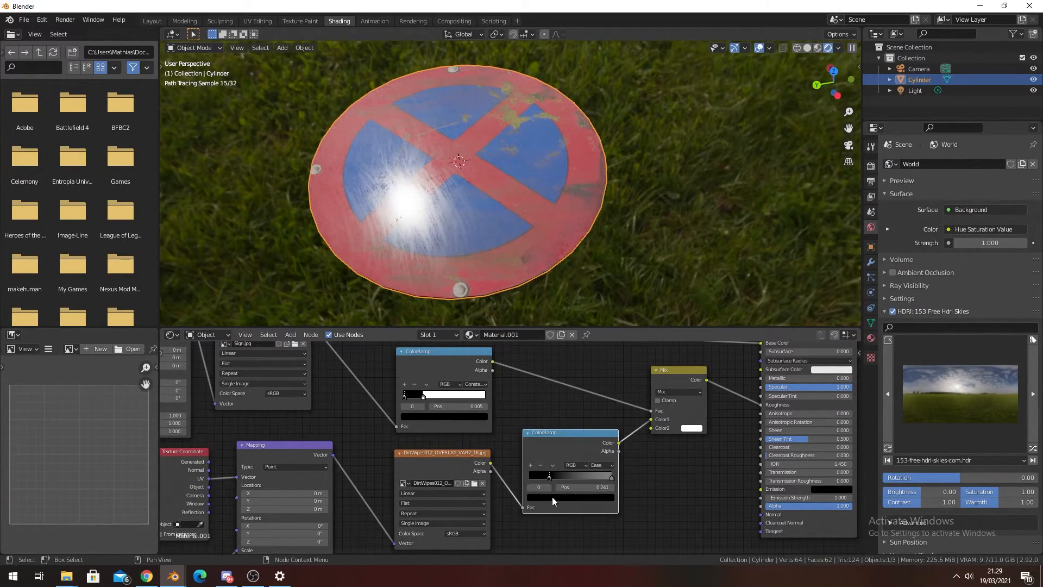
{"action": "left_click", "coordinate": [549, 476]}
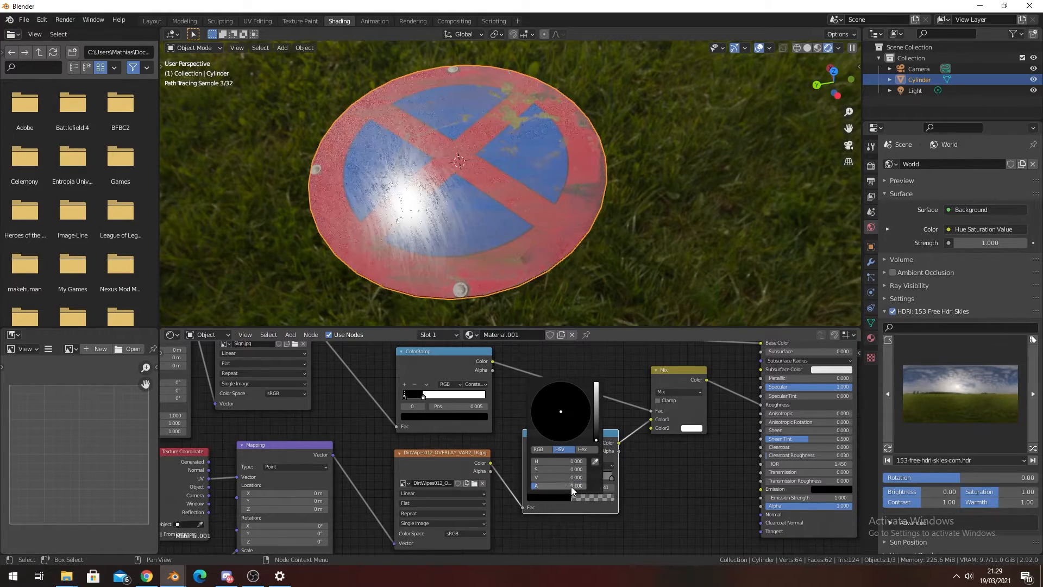